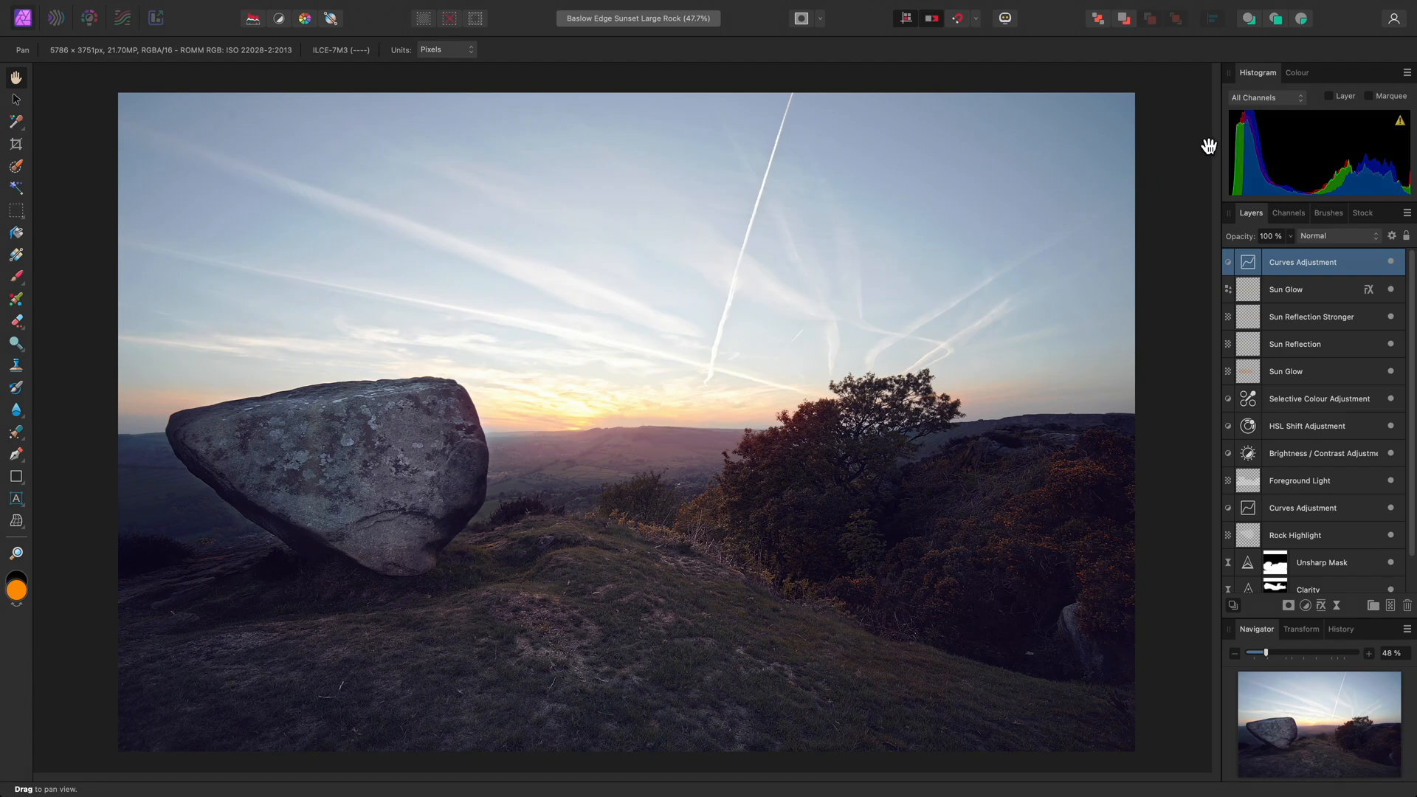
mouse_move(1147, 377)
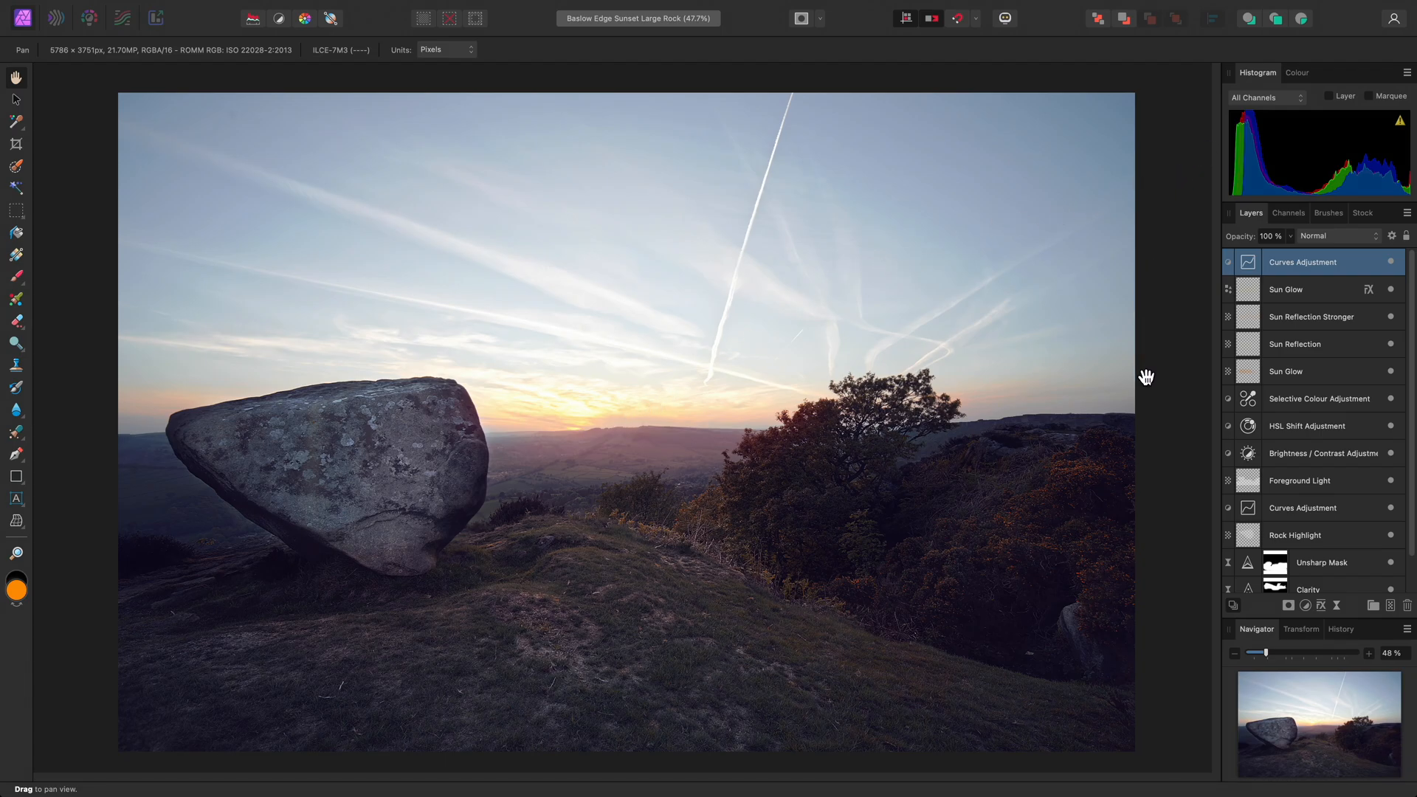
mouse_move(1169, 686)
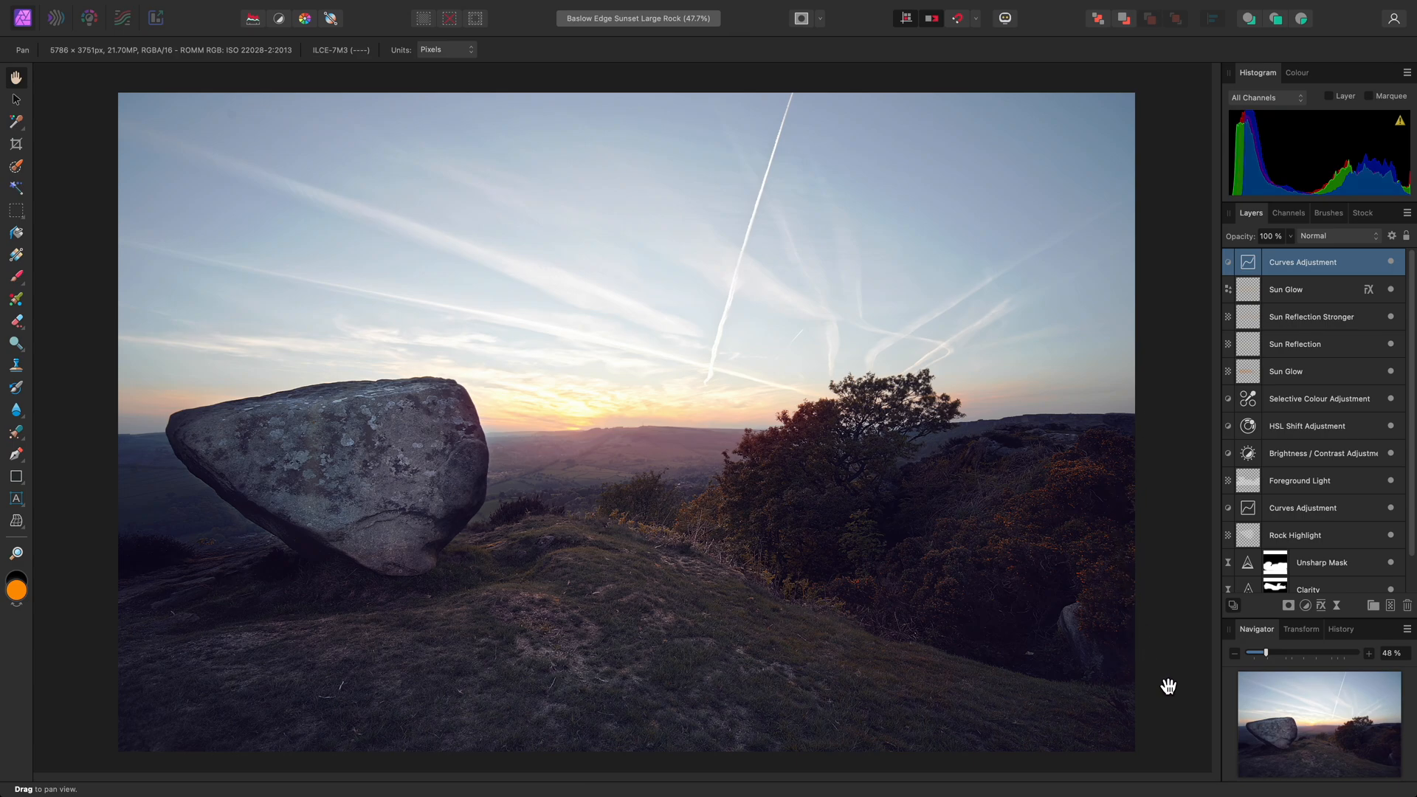
mouse_move(911, 228)
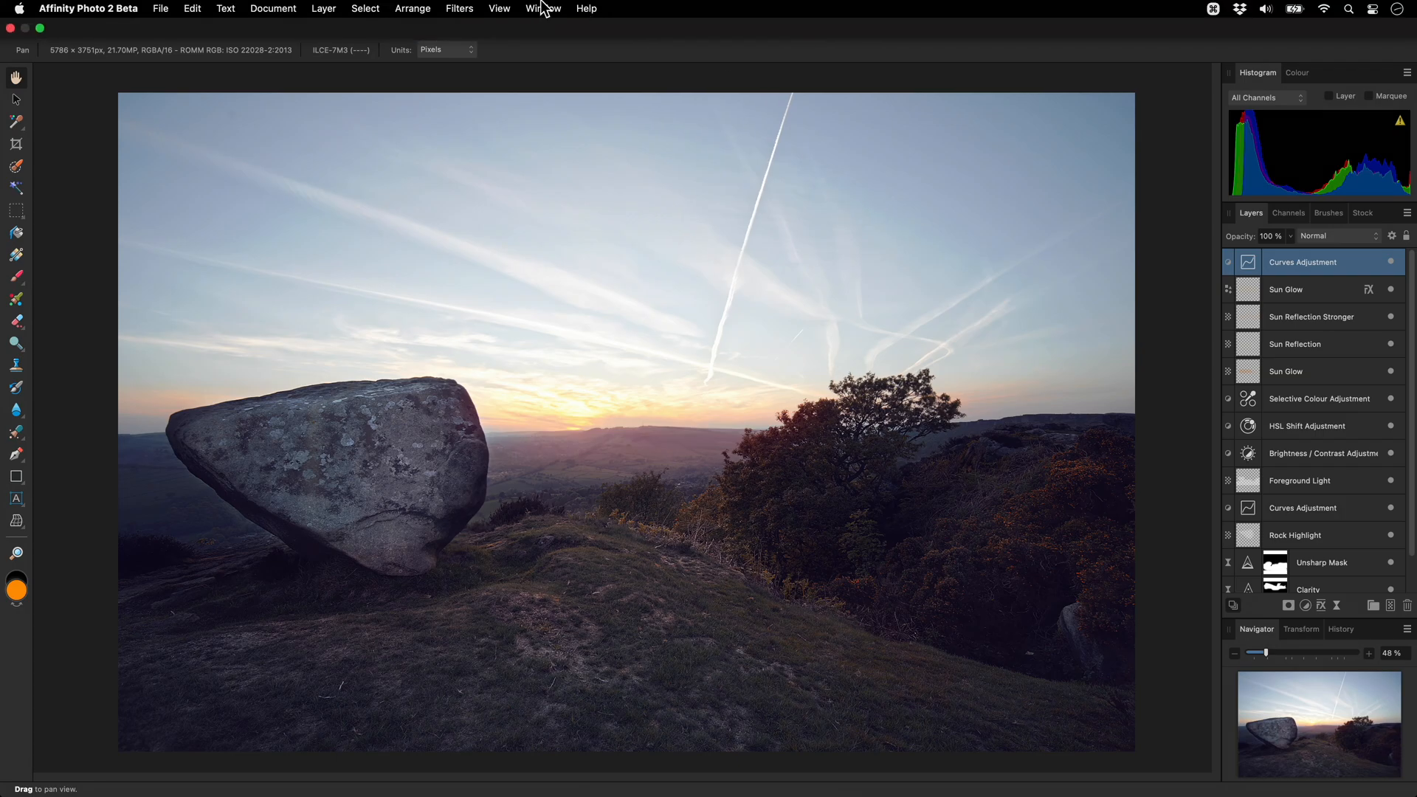
Add the Scope panel from the Window menu, showing an intensity waveform beside Histogram.
click(543, 8)
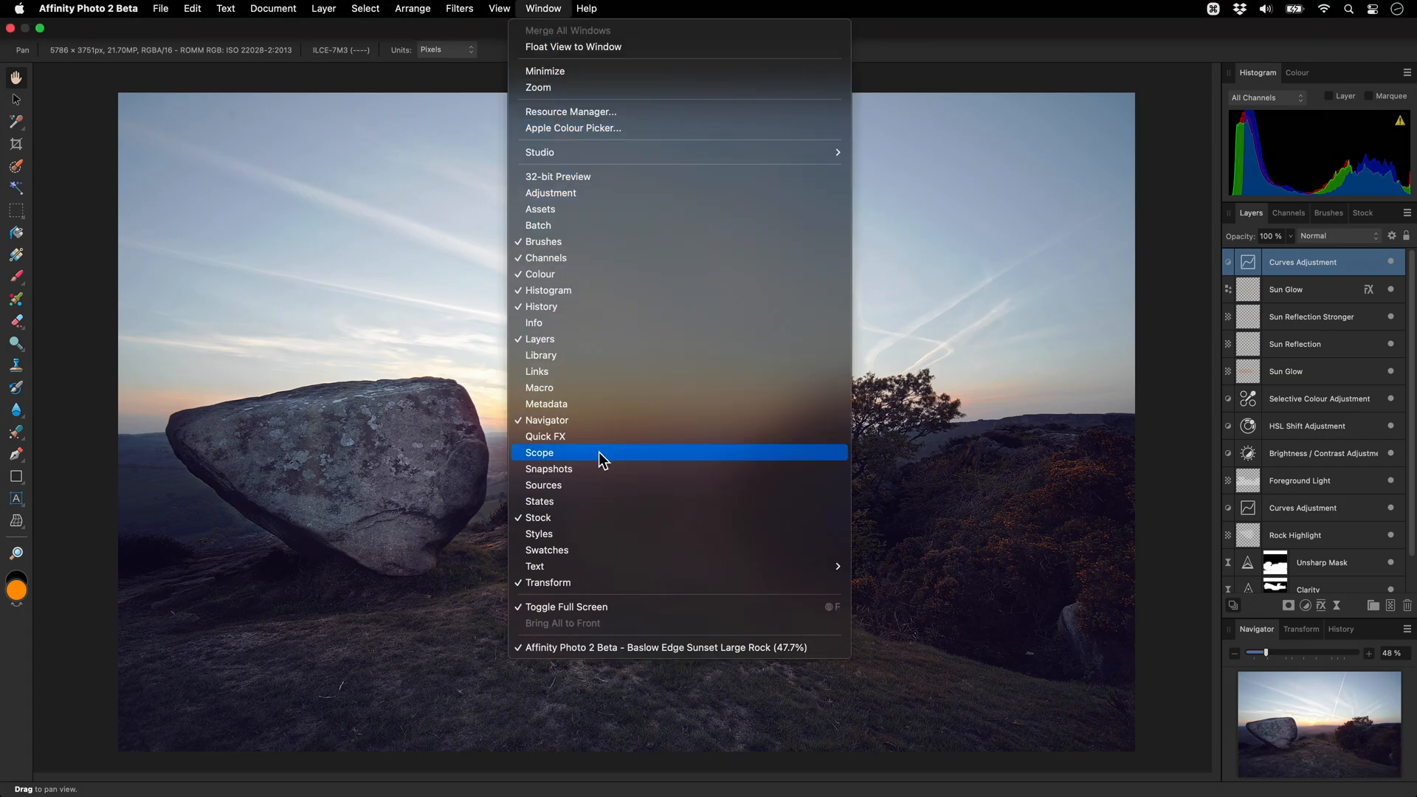
click(539, 452)
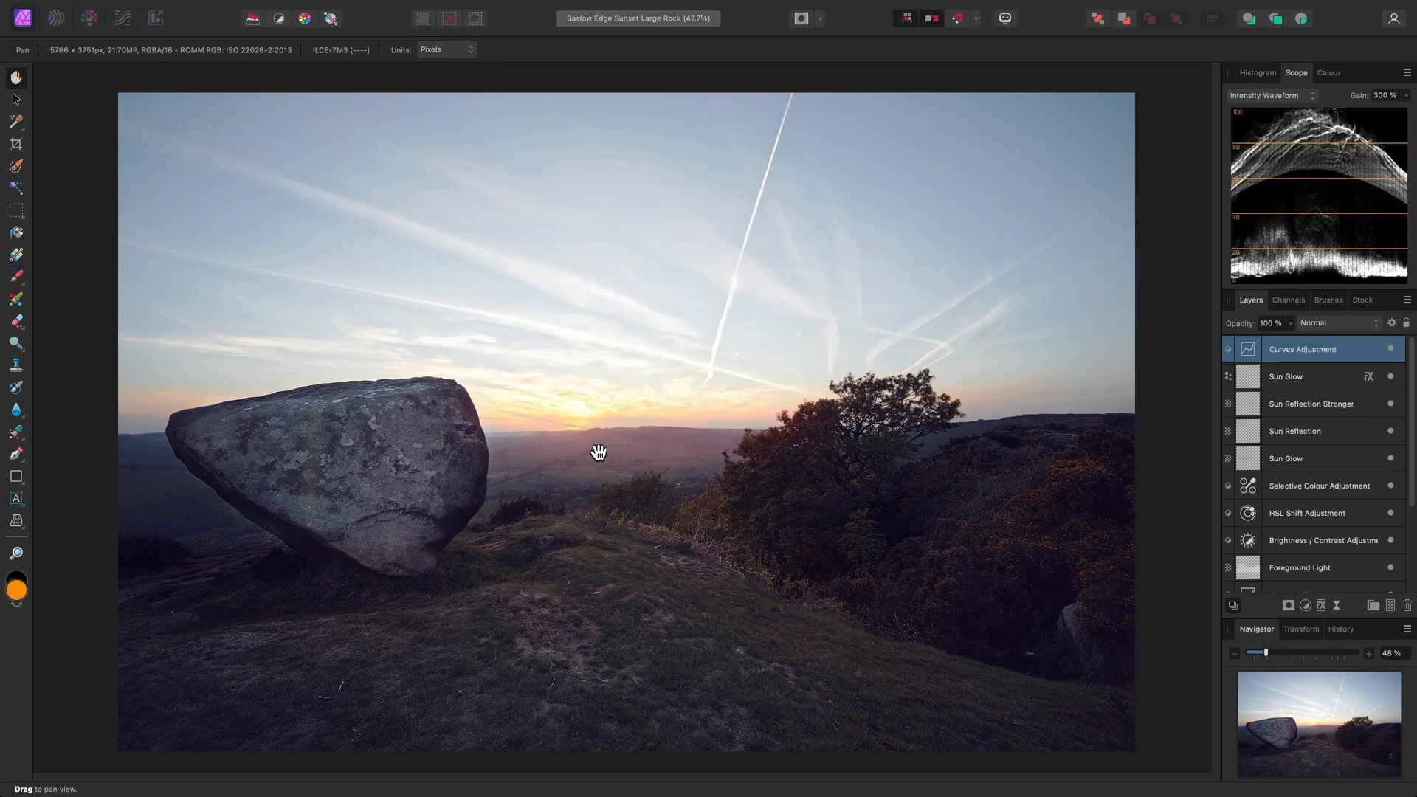
mouse_move(1301, 156)
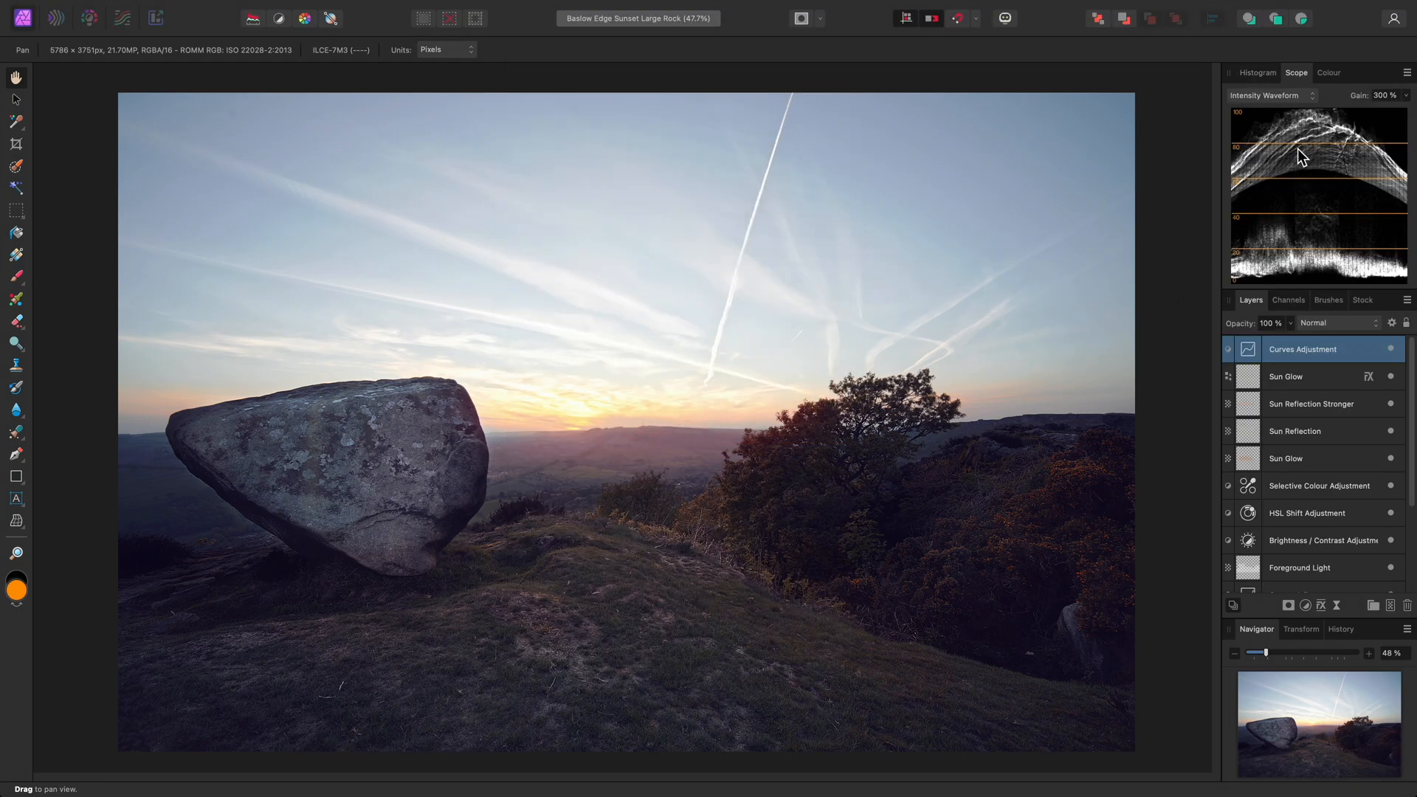
mouse_move(1296, 73)
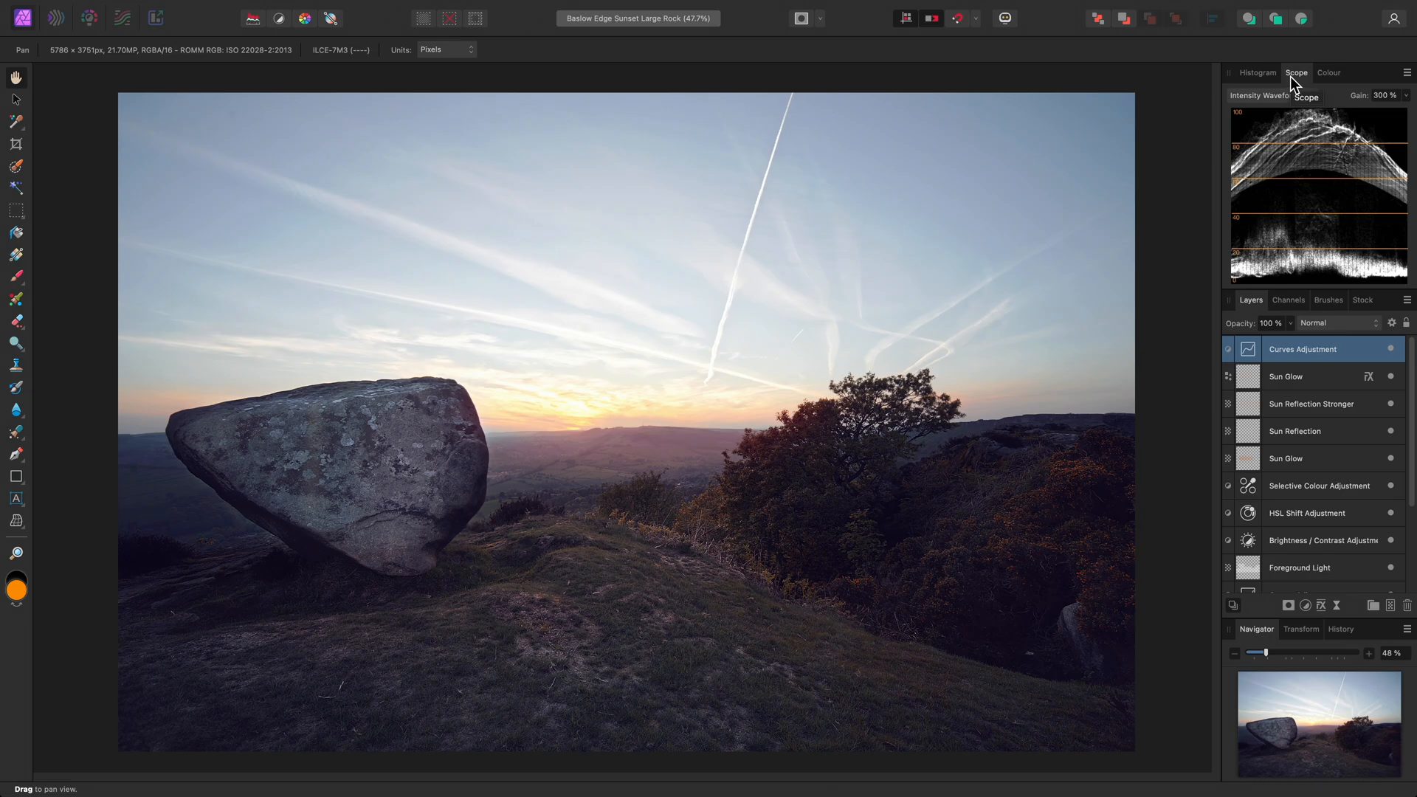
Enable the Library, Assets and Macro panels from the Window menu.
click(544, 8)
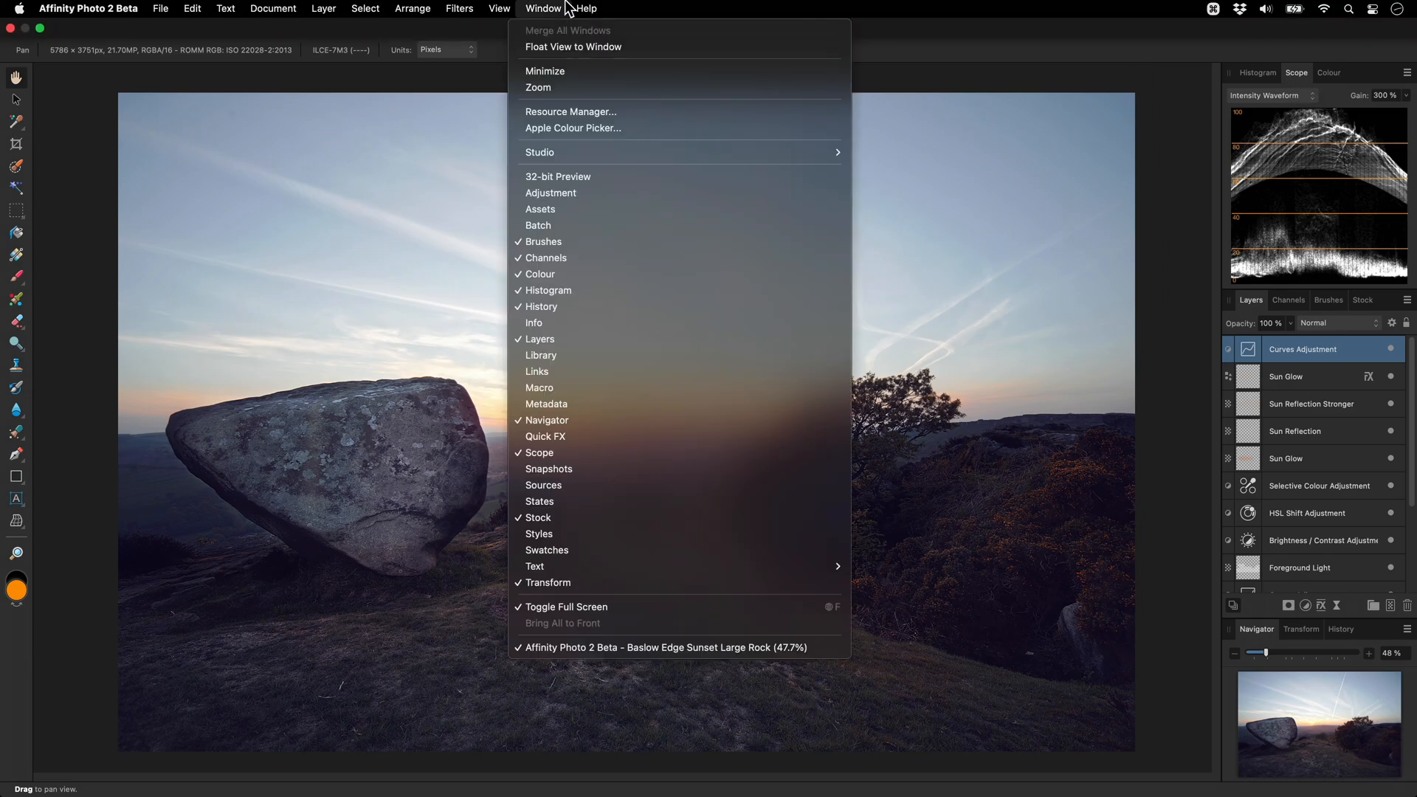
mouse_move(579, 366)
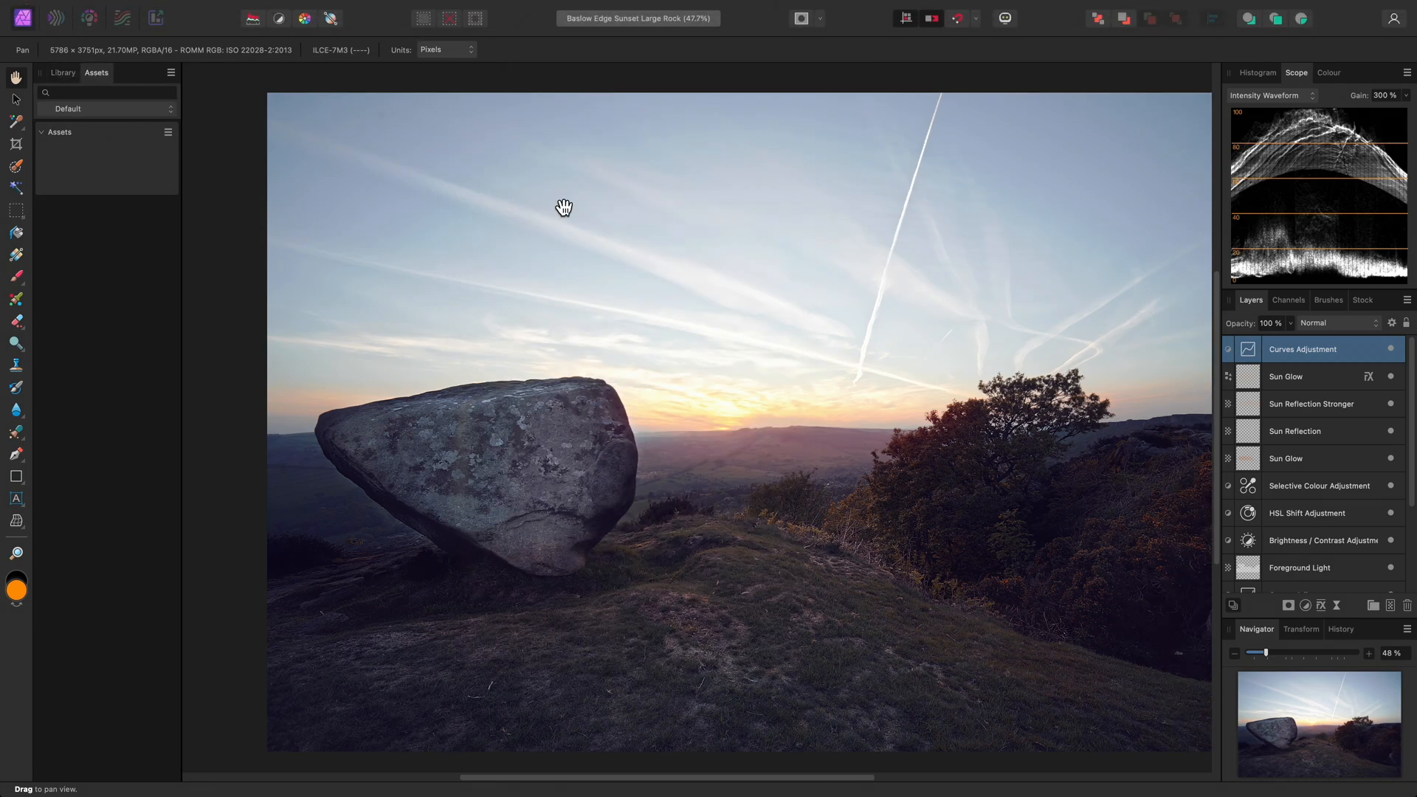
mouse_move(152, 90)
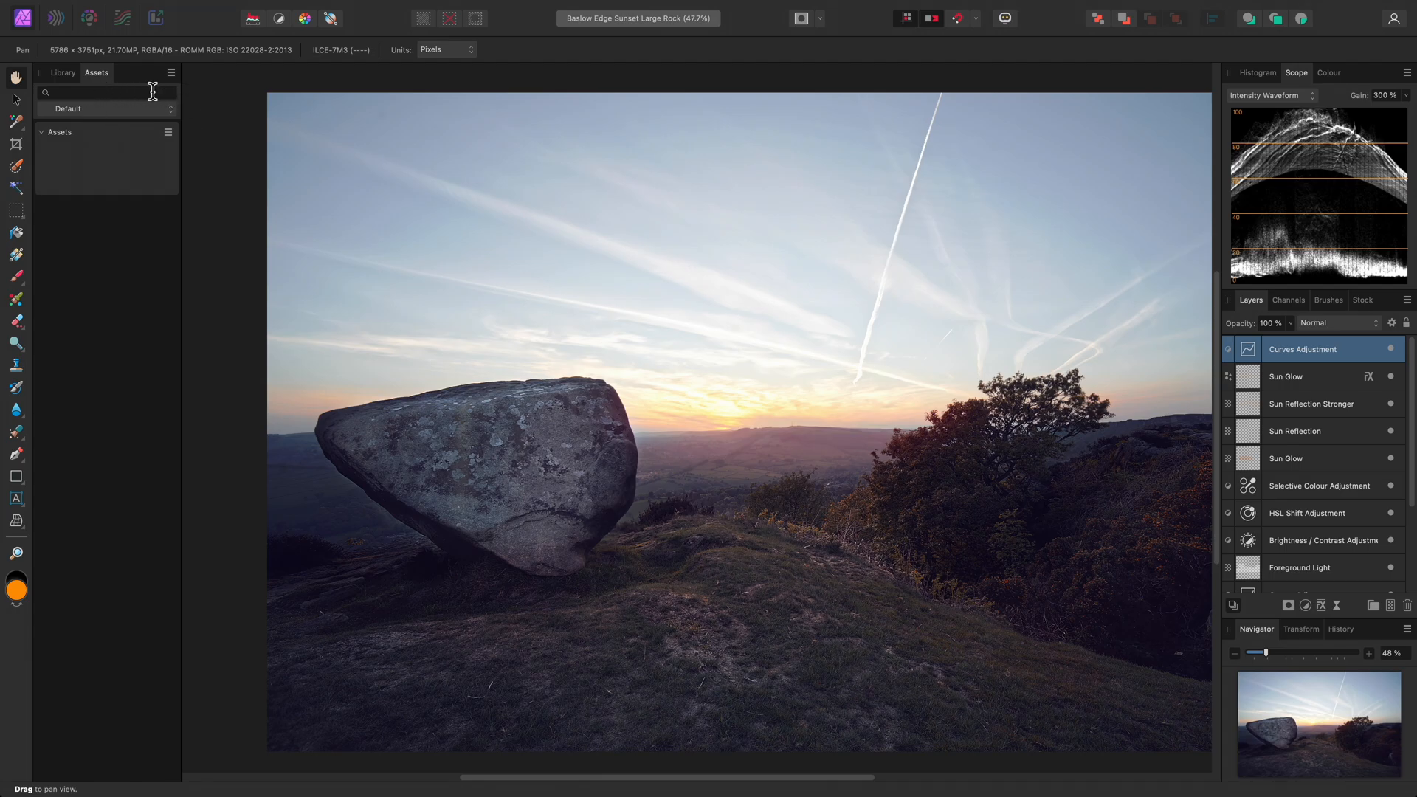
mouse_move(205, 159)
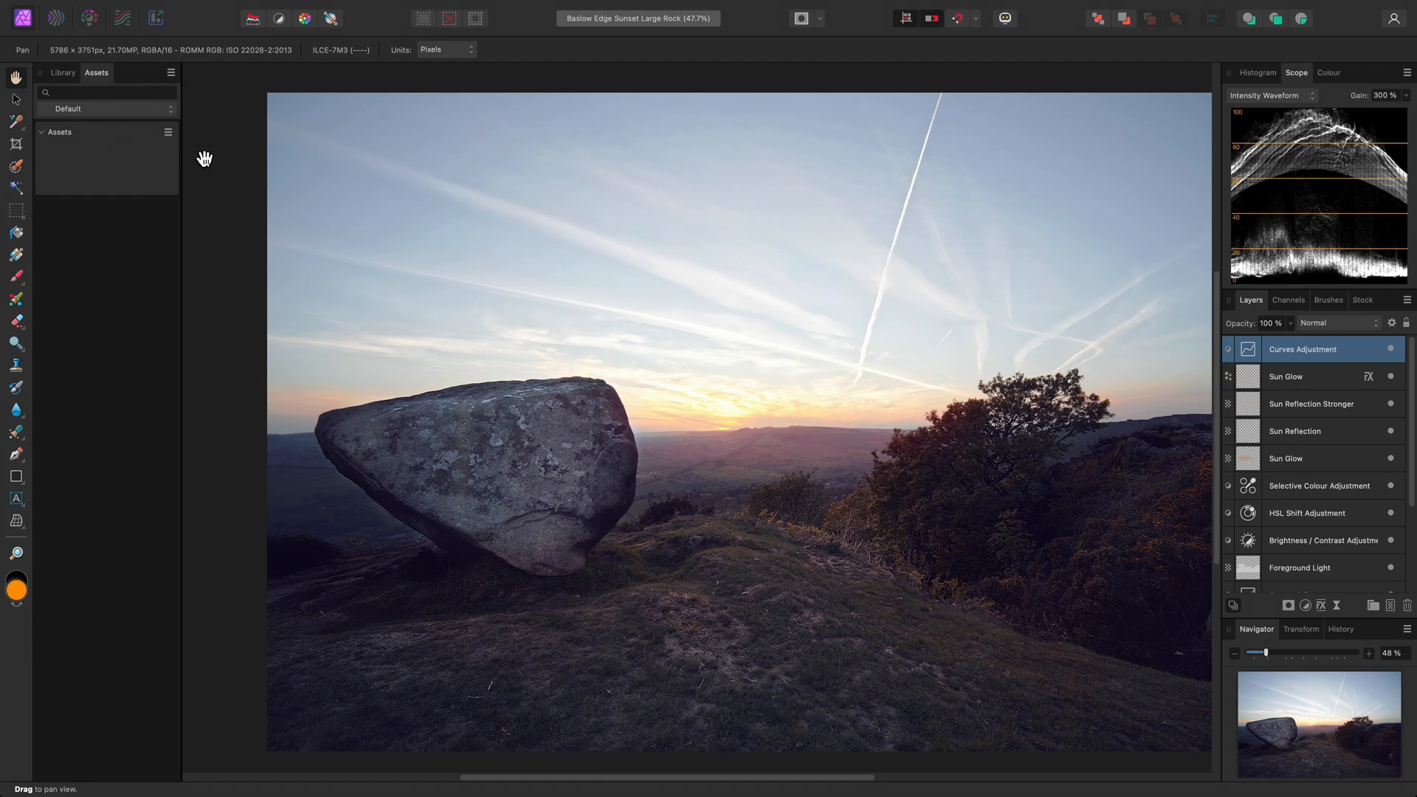
click(543, 8)
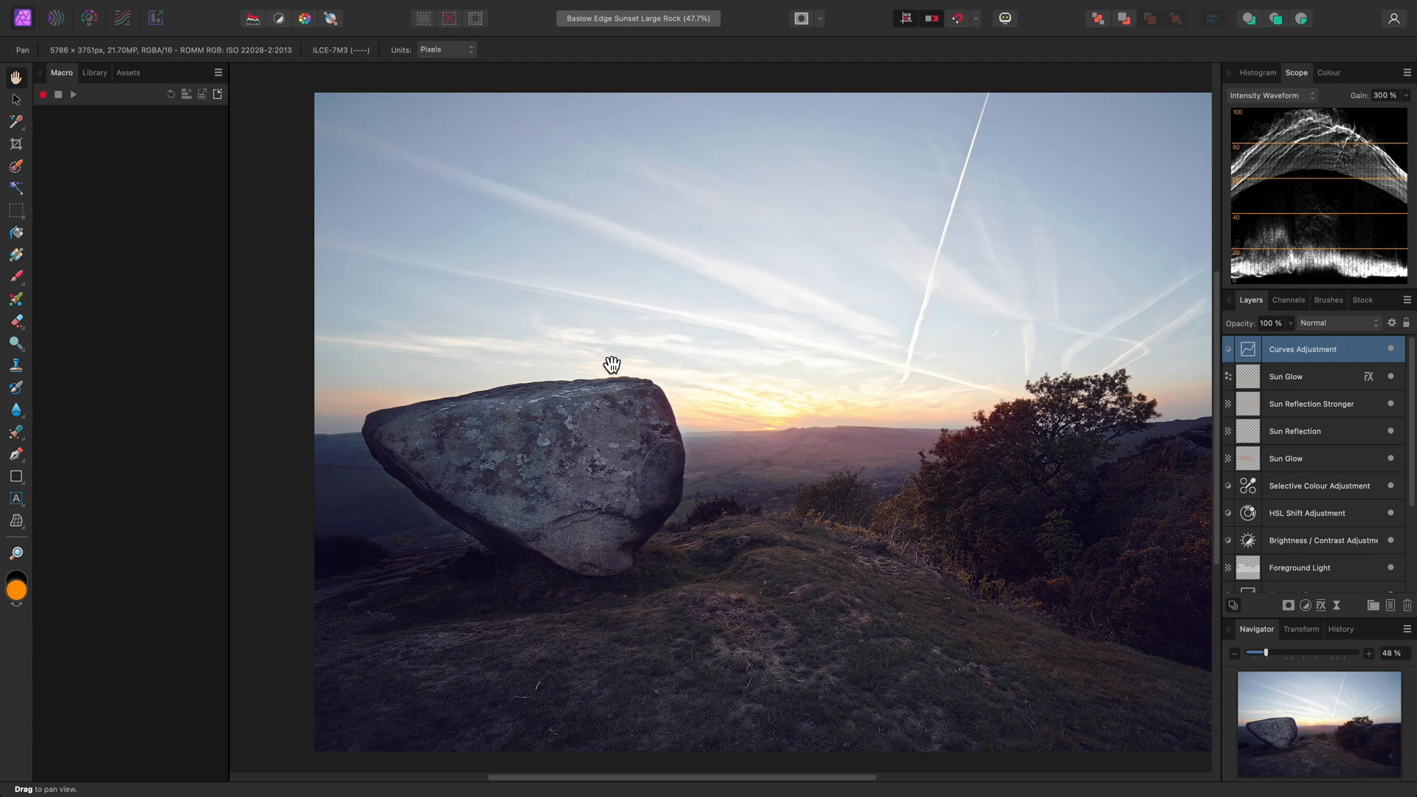
click(543, 8)
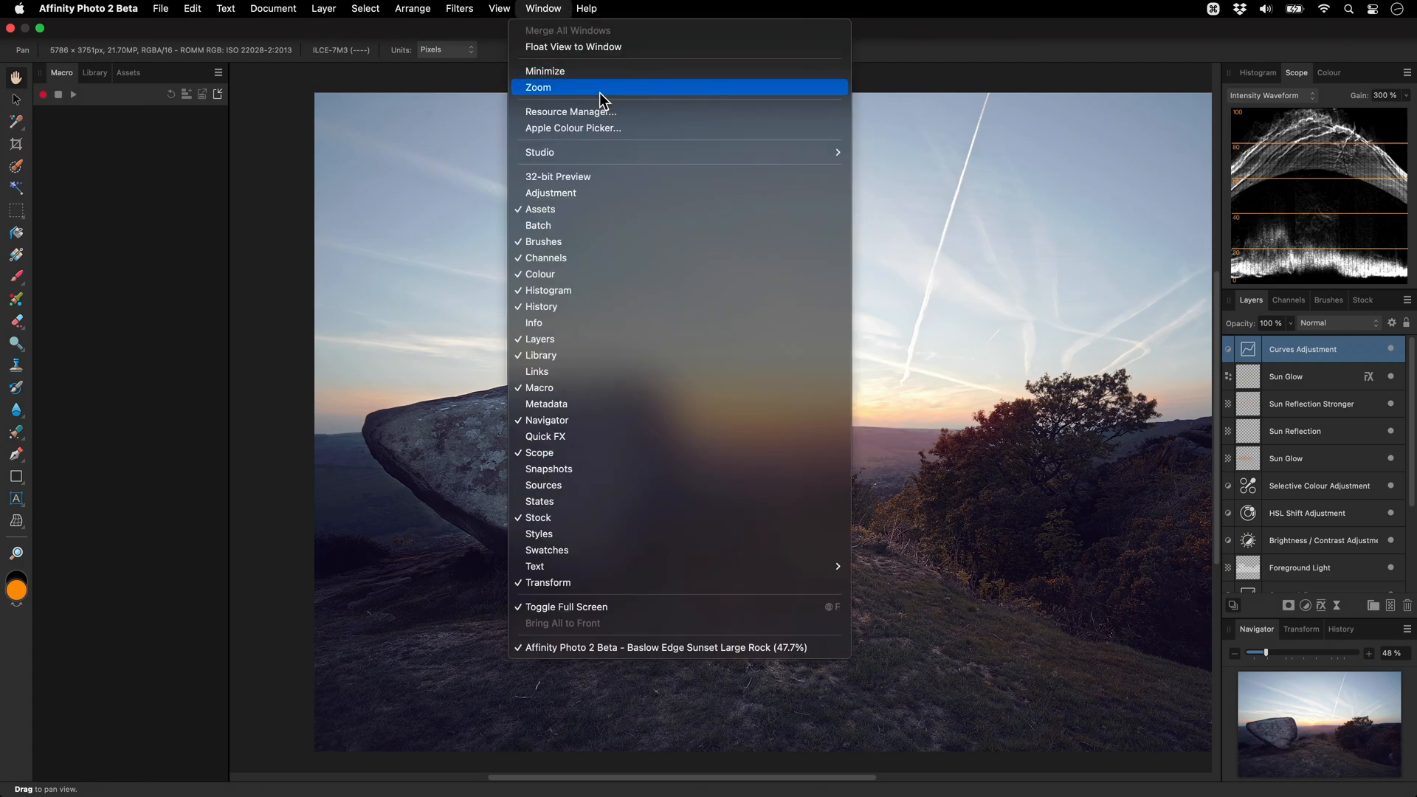
mouse_move(540, 152)
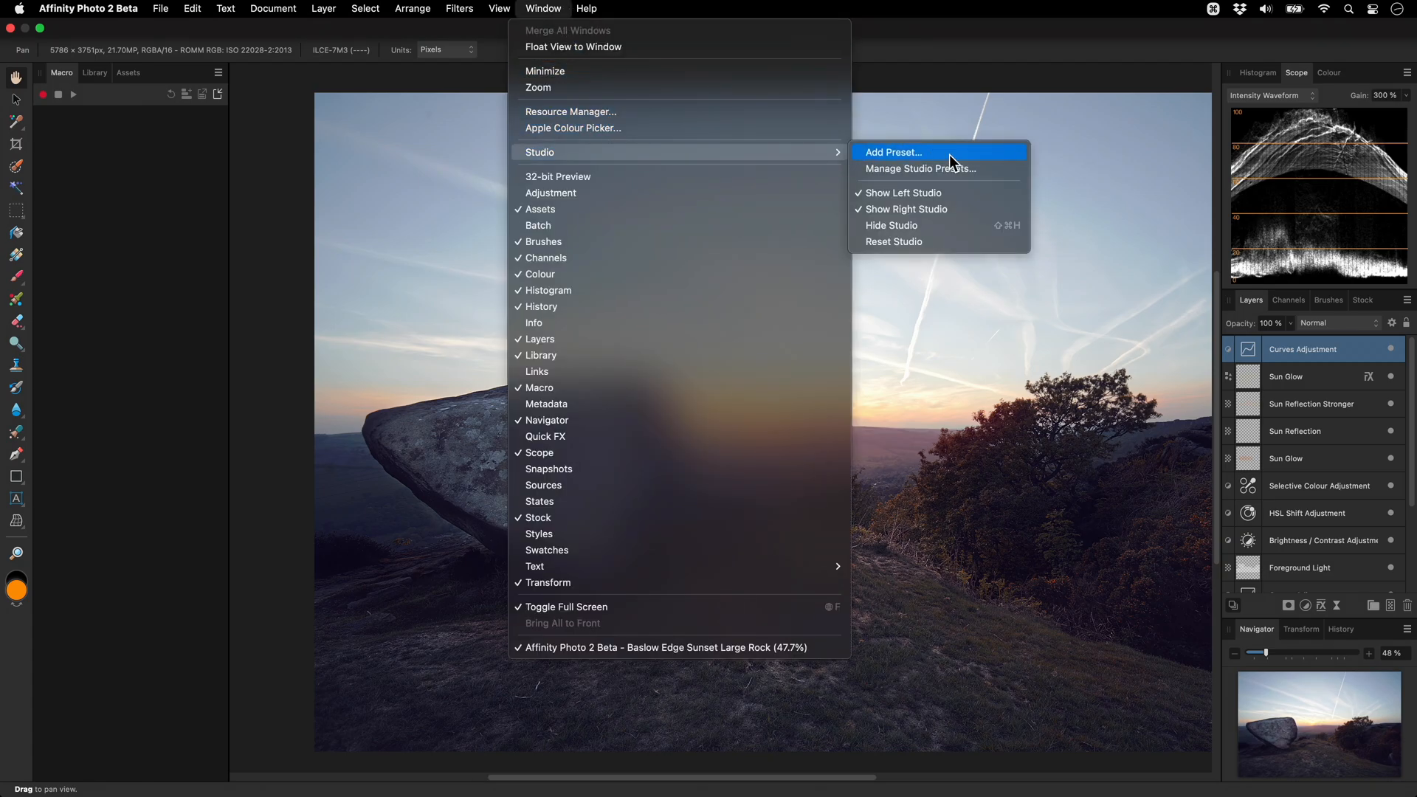
Save the current panel layout as a studio preset named 'Library & Assets'.
click(893, 152)
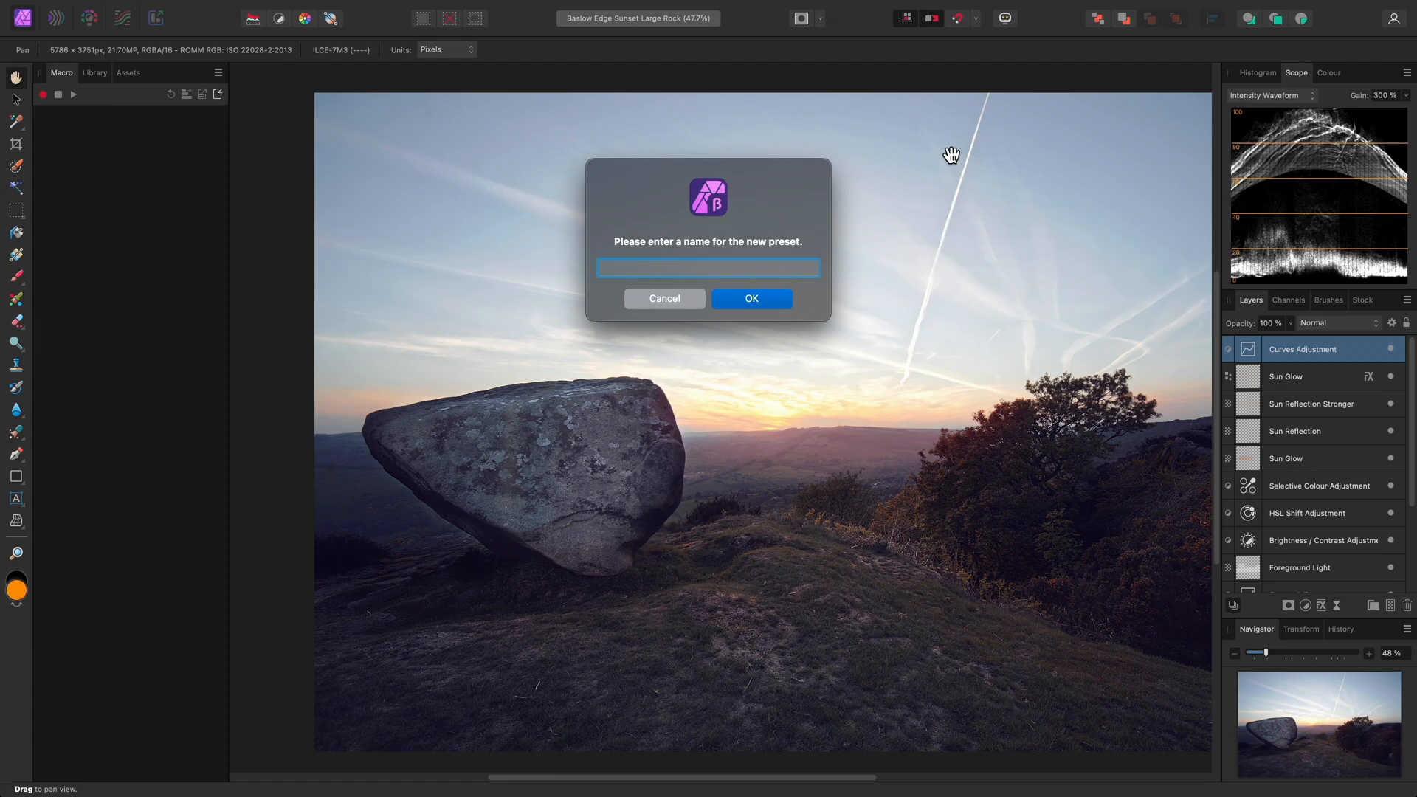
text(Library & Assets)
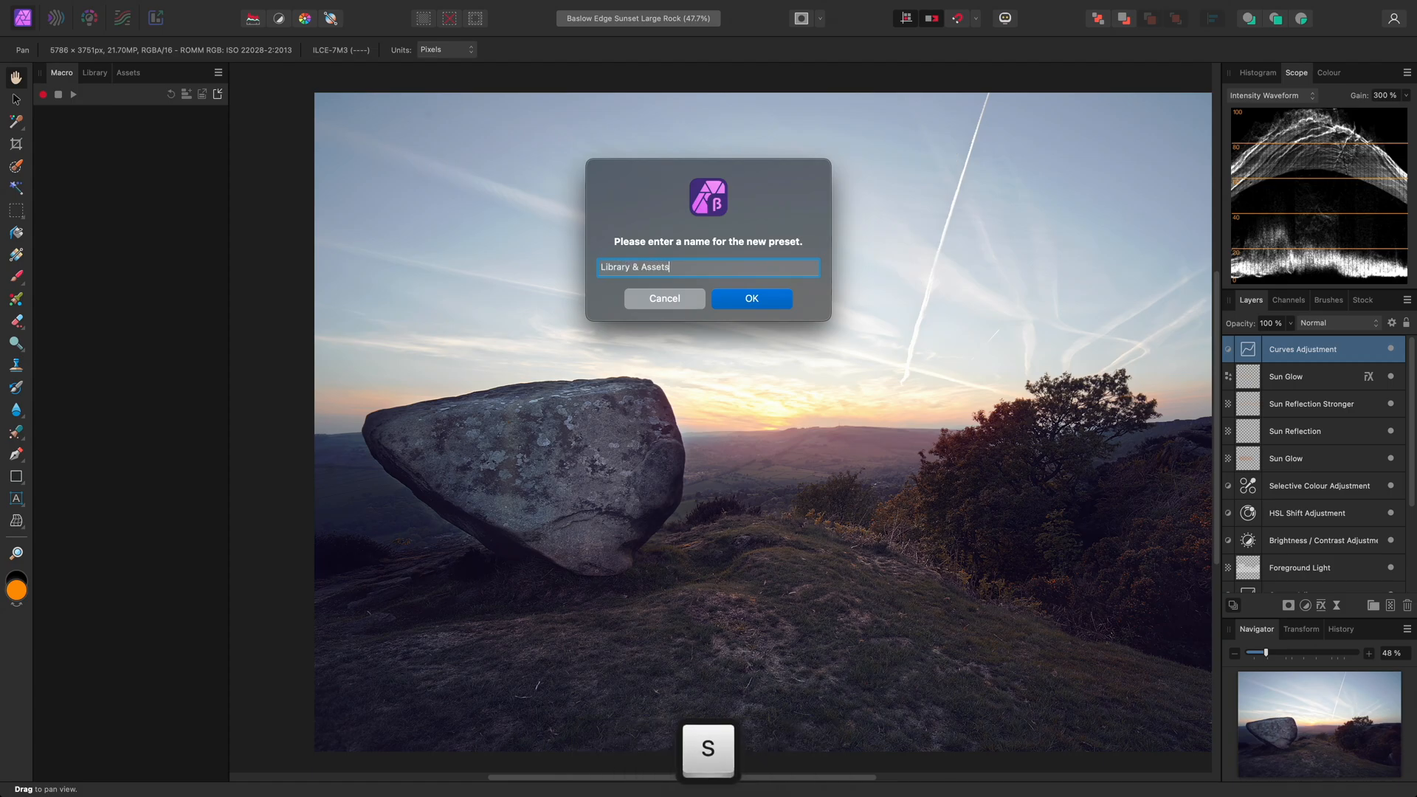
mouse_move(782, 303)
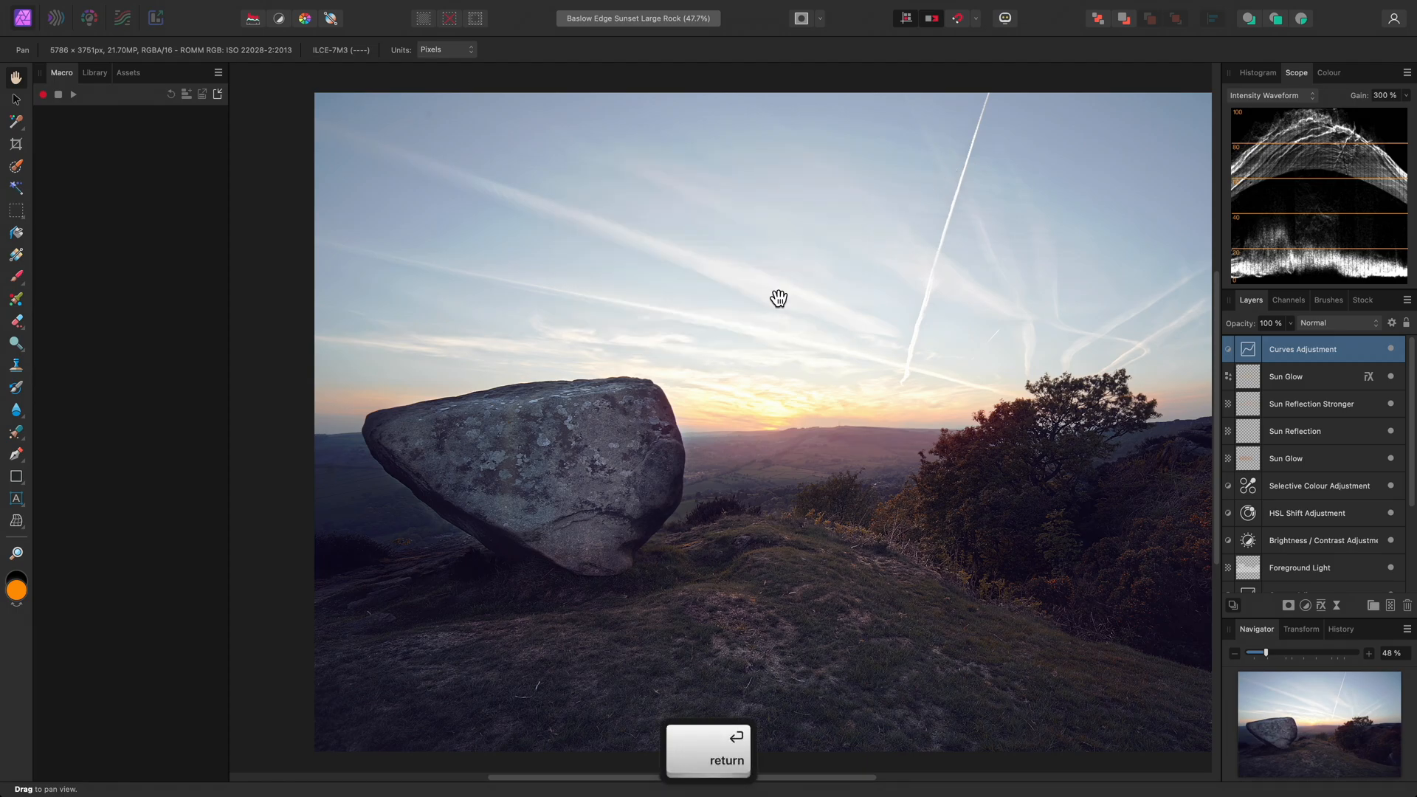
key(Return)
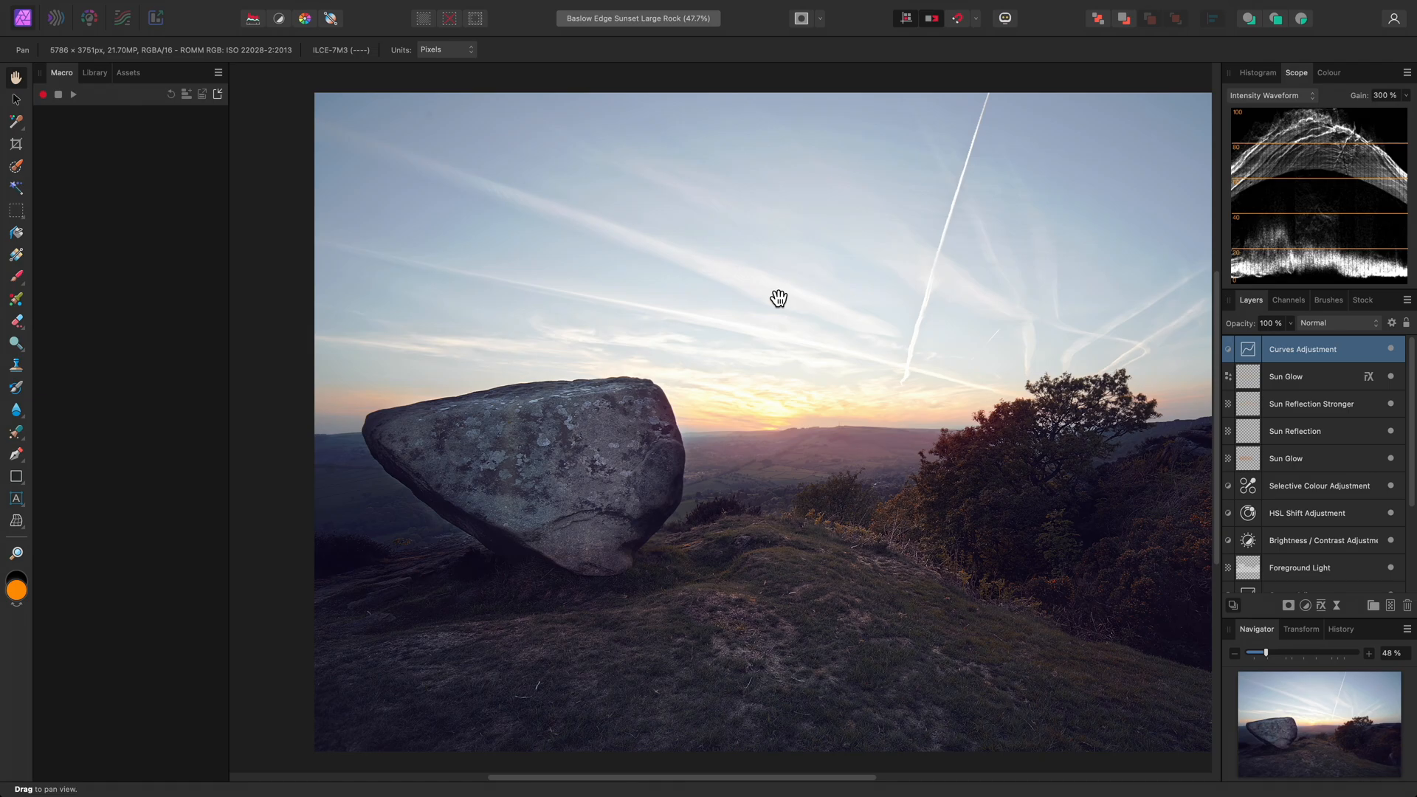
mouse_move(1157, 310)
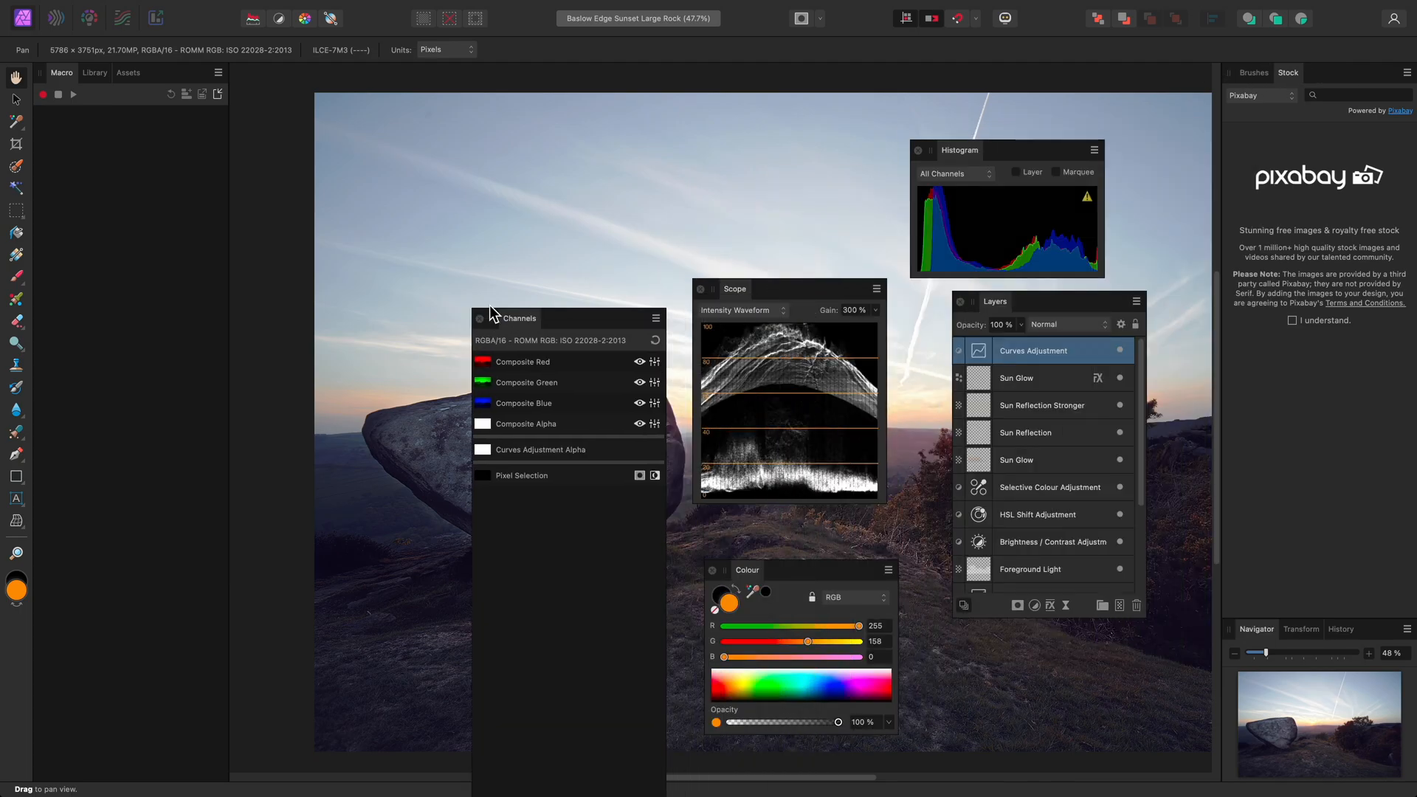
Move the floating Channels panel and detach Library from the left studio.
drag(520, 318, 496, 299)
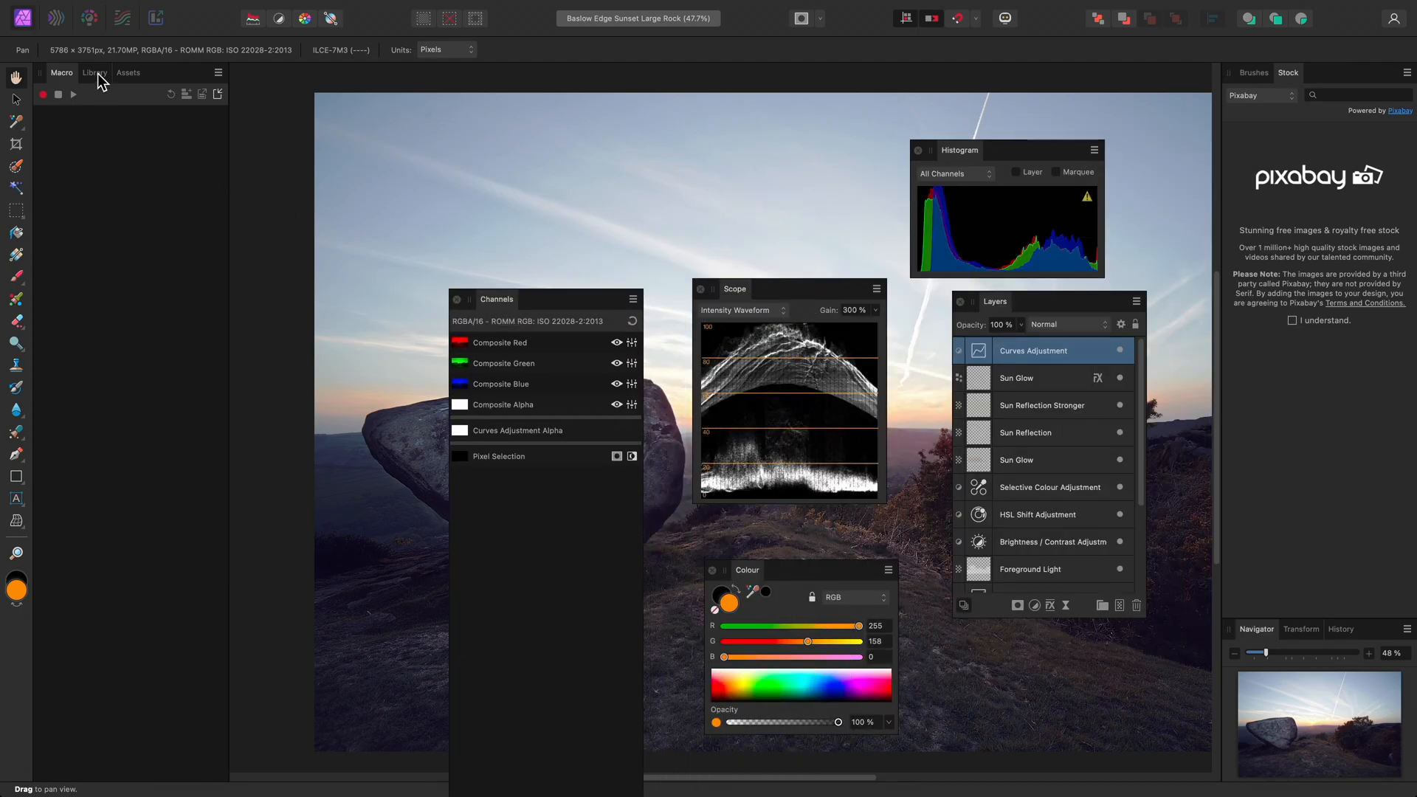
click(93, 72)
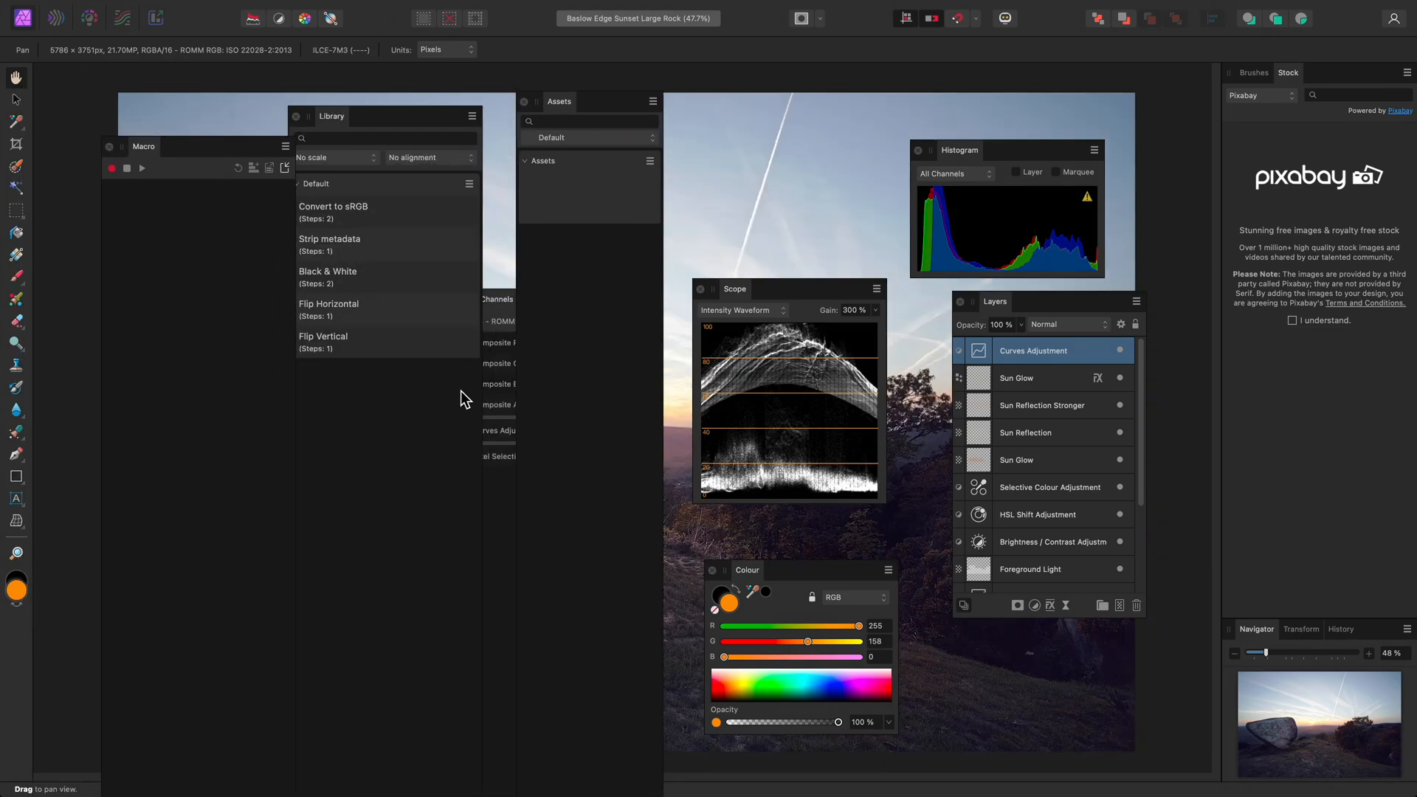
Open the Window menu to reach the Library & Assets studio preset.
click(544, 8)
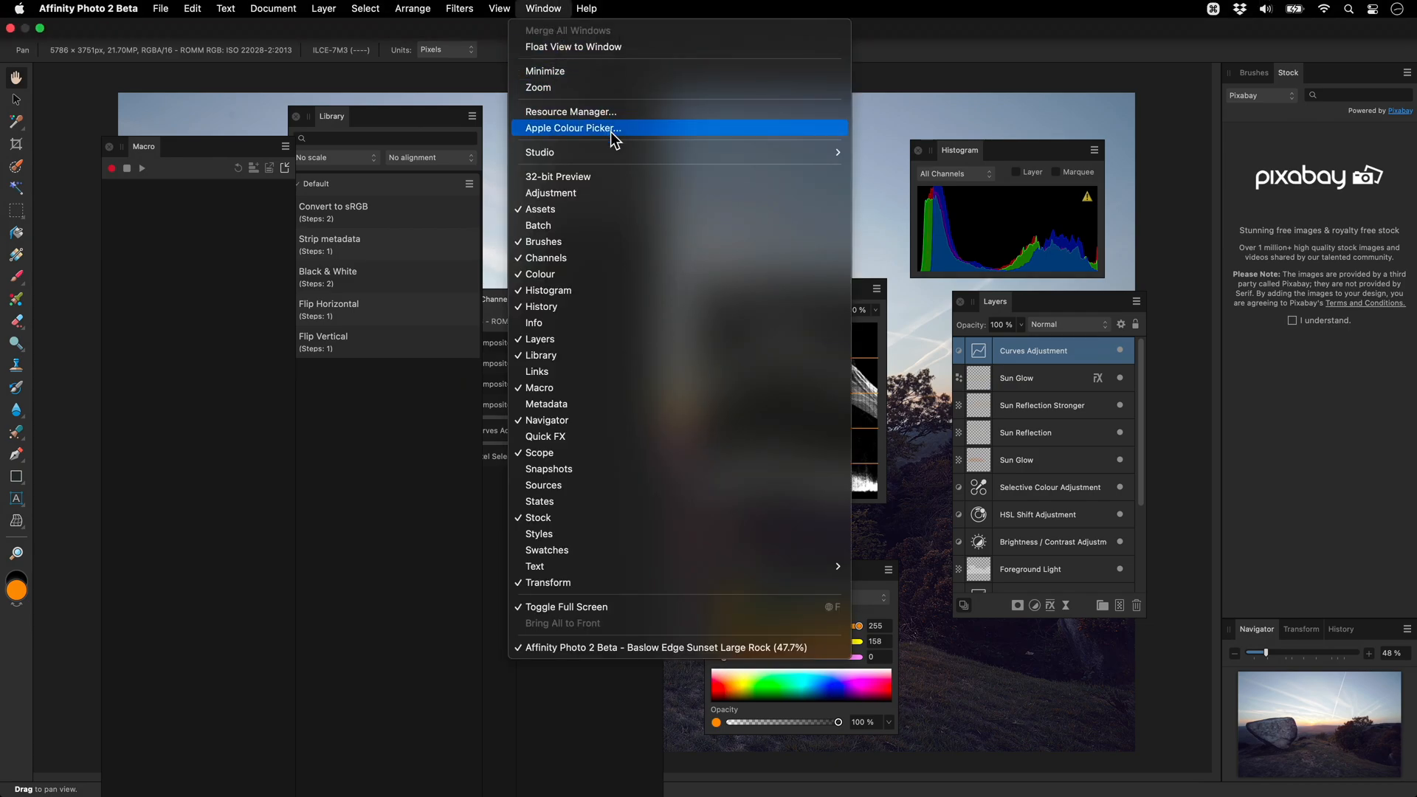
mouse_move(539, 153)
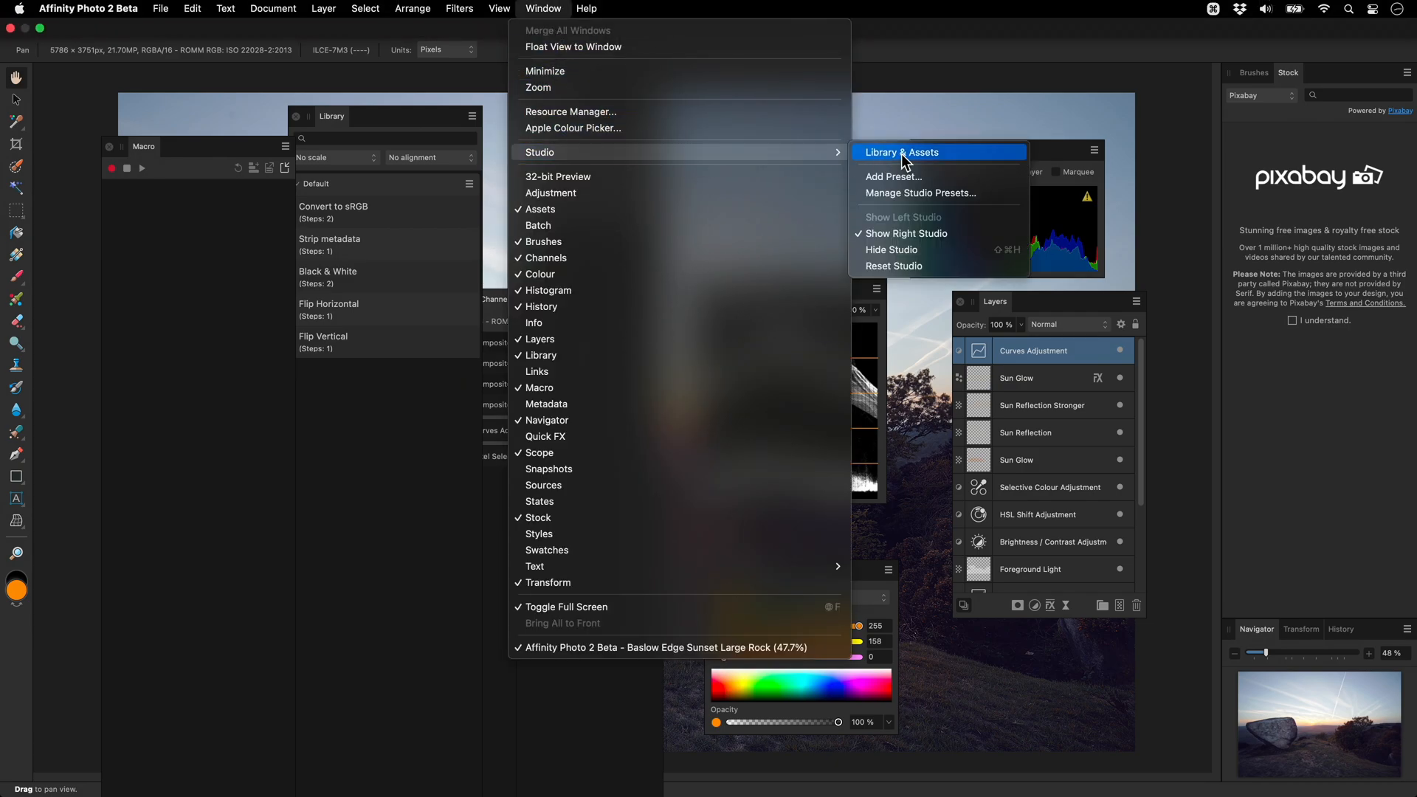
mouse_move(958, 161)
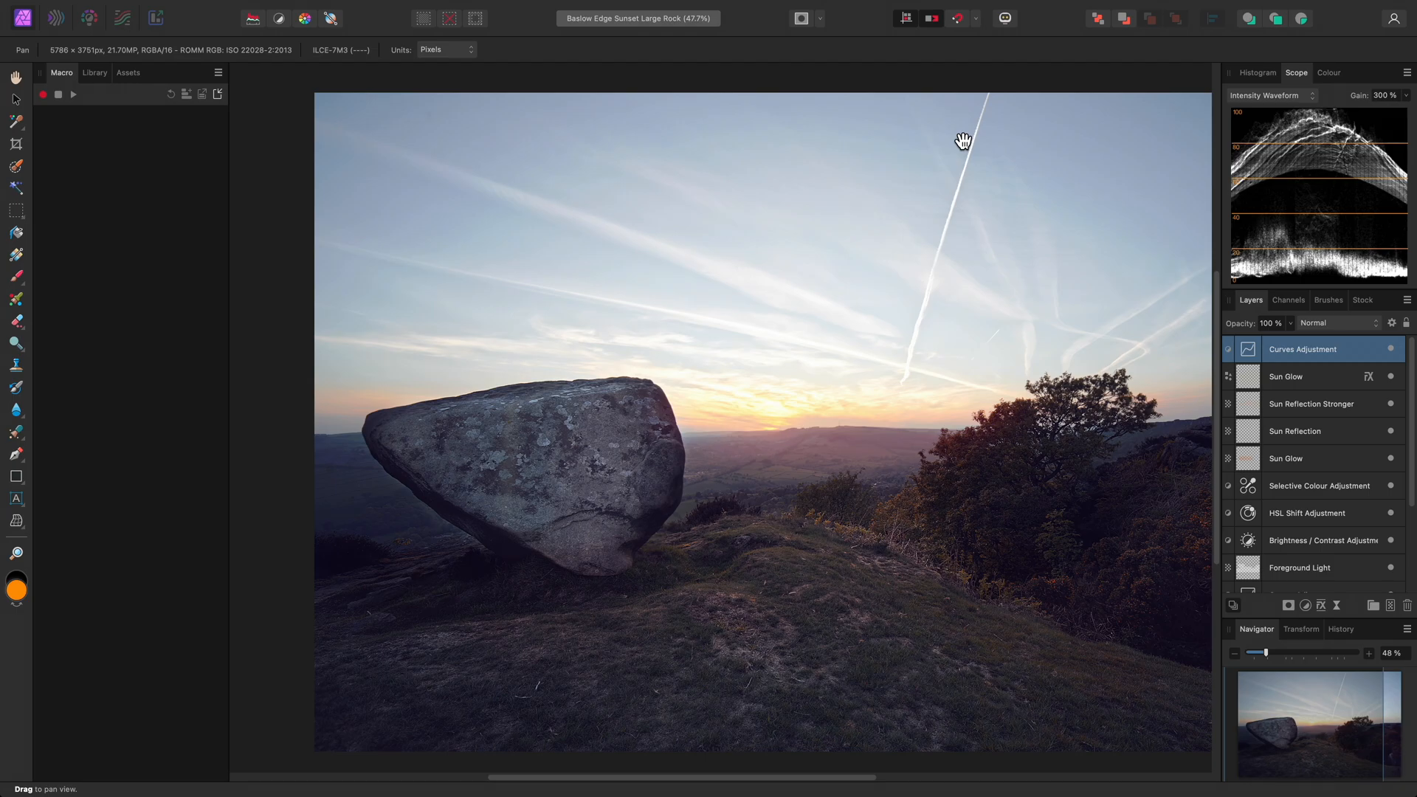
Reset the studio to its default panel layout from the Window menu.
click(543, 8)
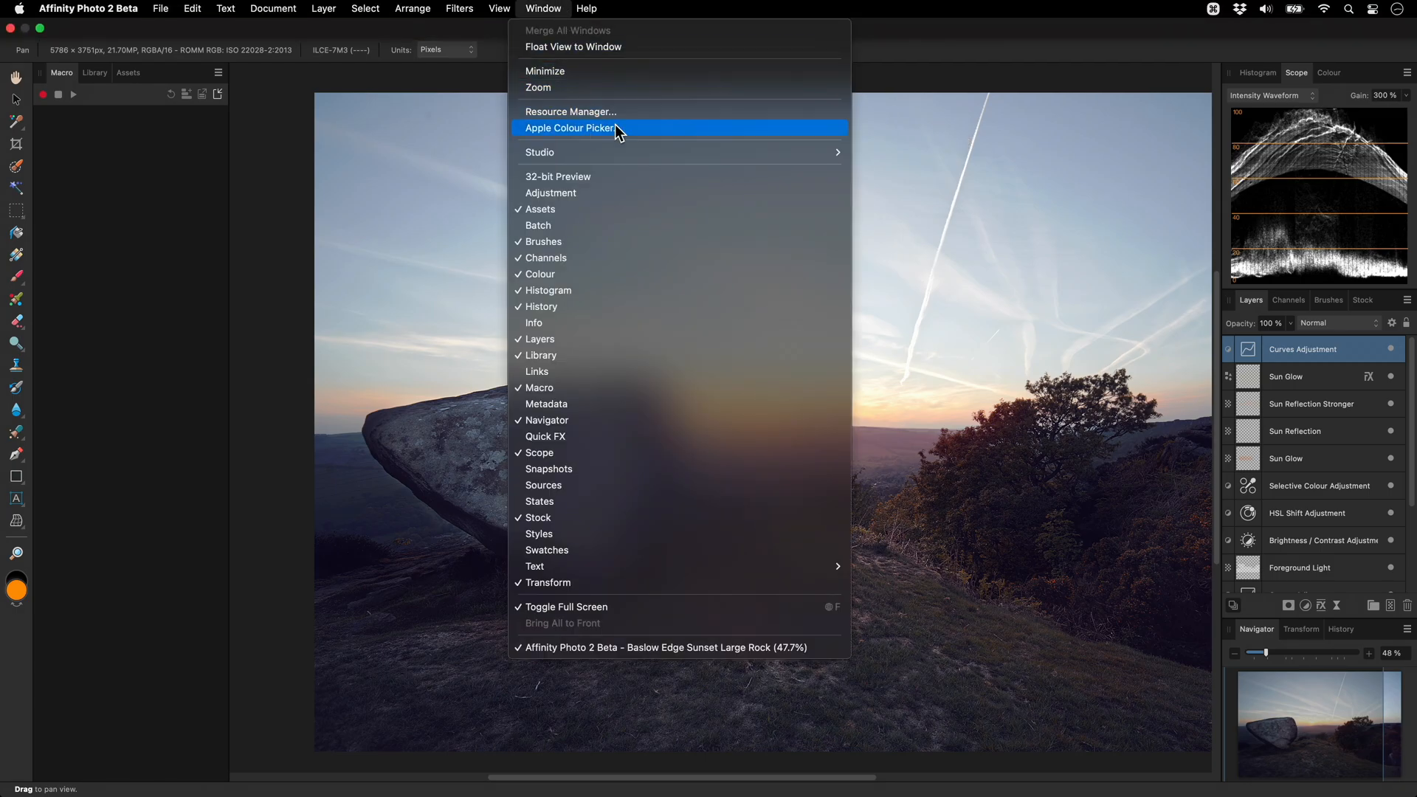
mouse_move(540, 152)
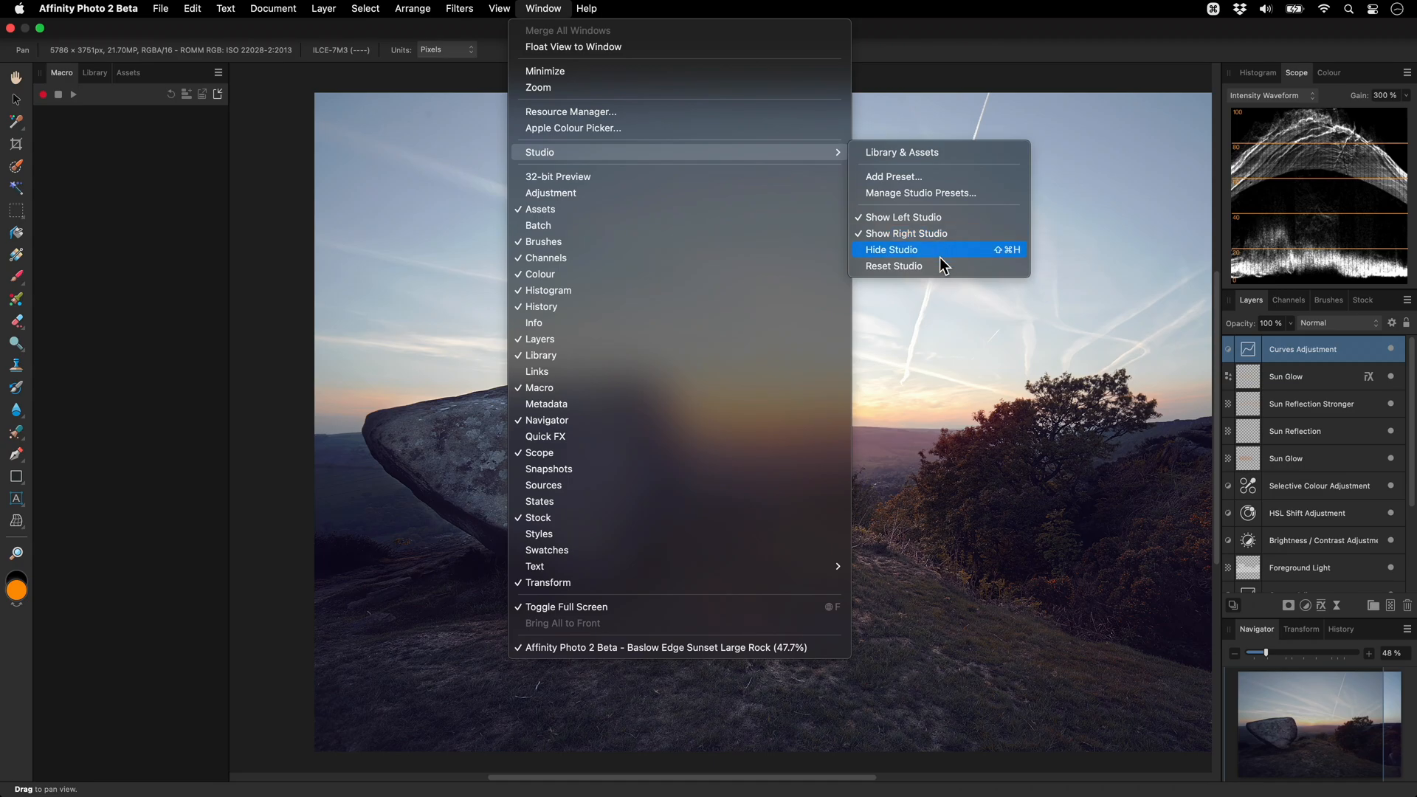
click(891, 249)
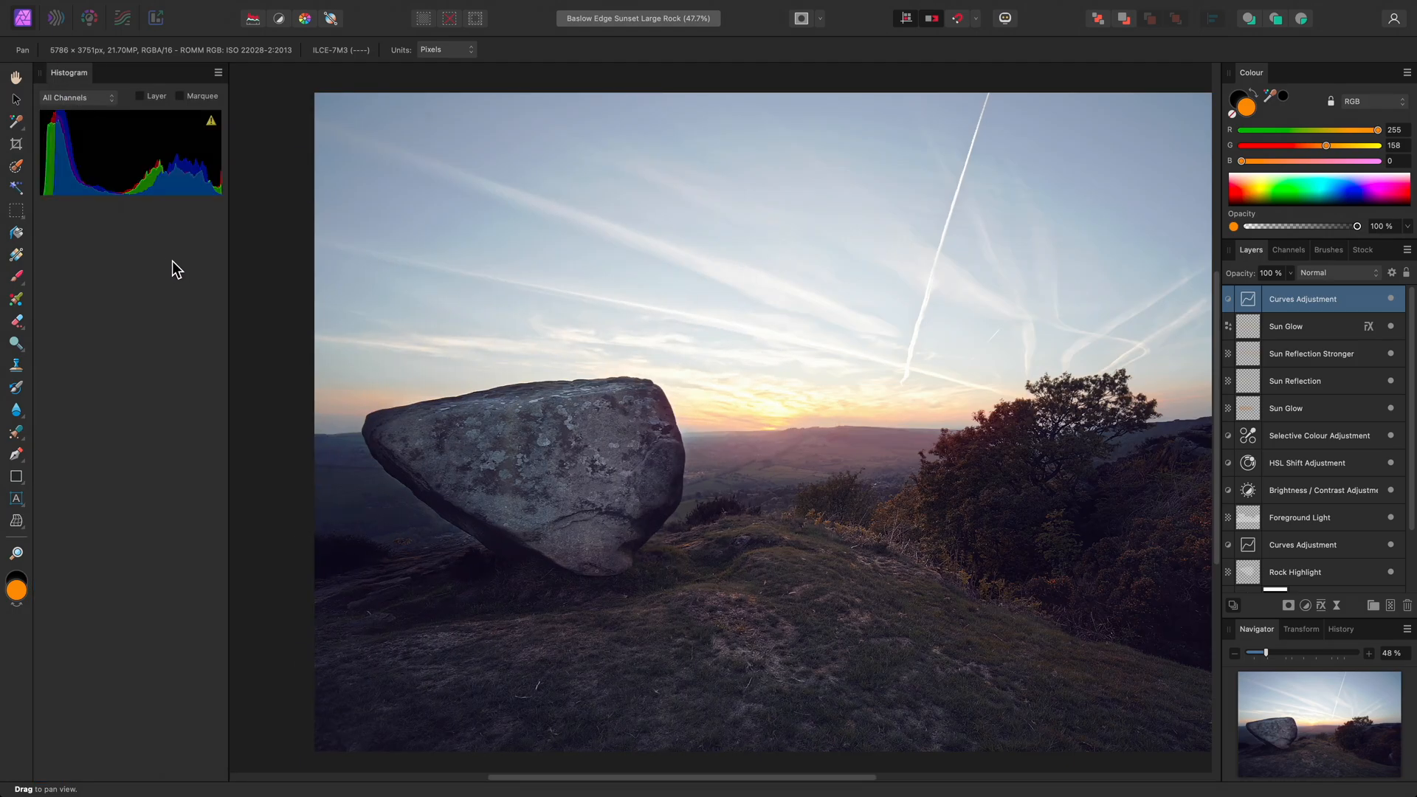
Add Scope below Histogram and dock the Channels panel beneath Scope.
click(544, 8)
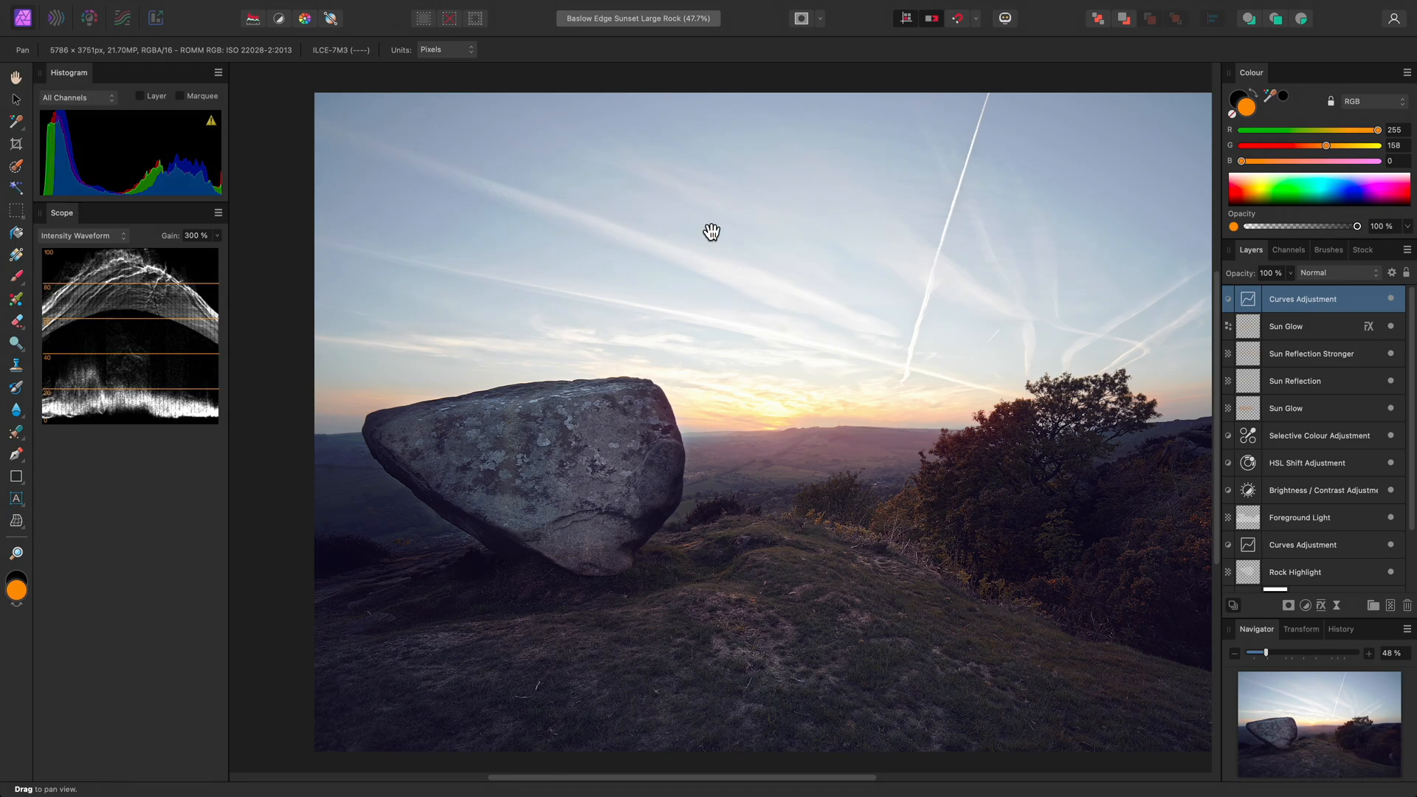
click(1289, 250)
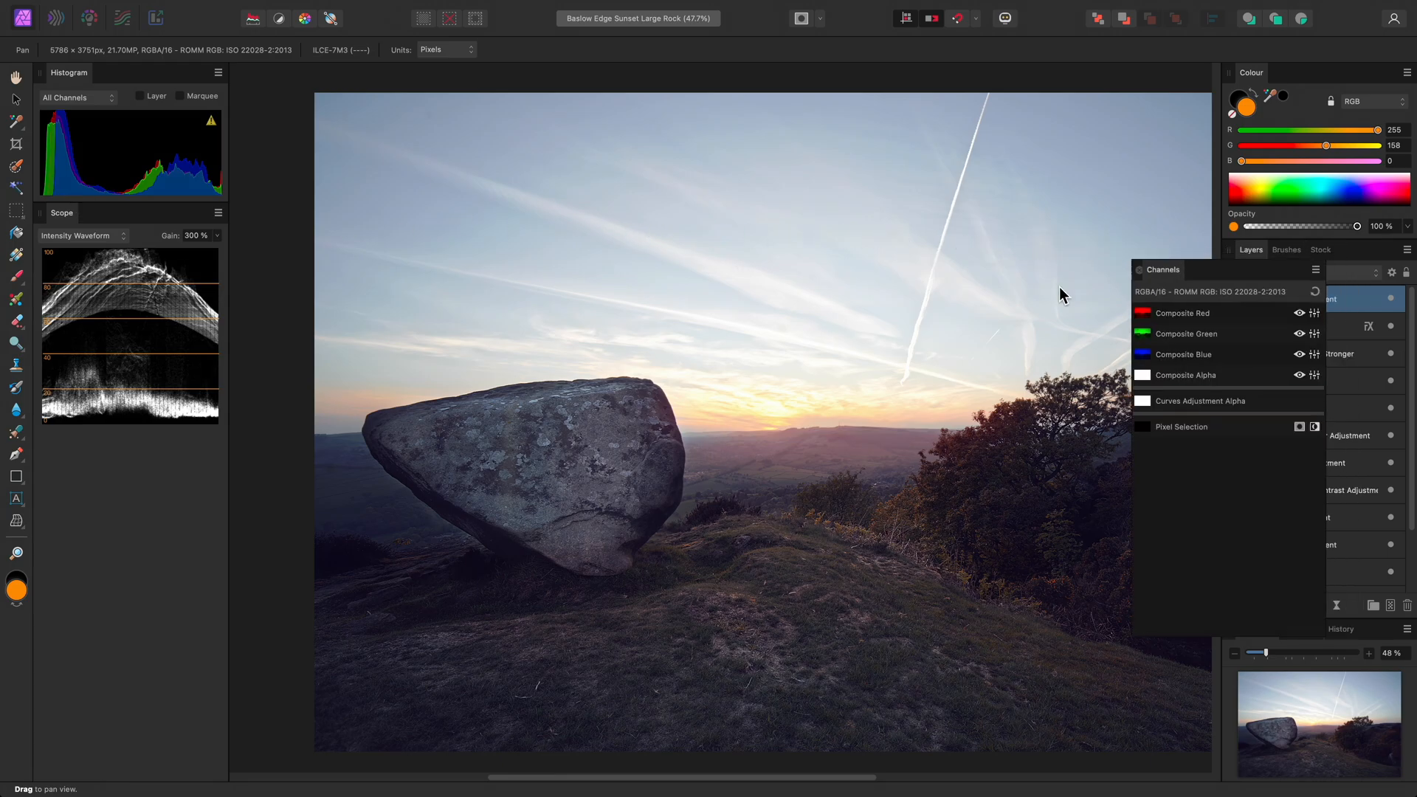
drag(1163, 269, 109, 420)
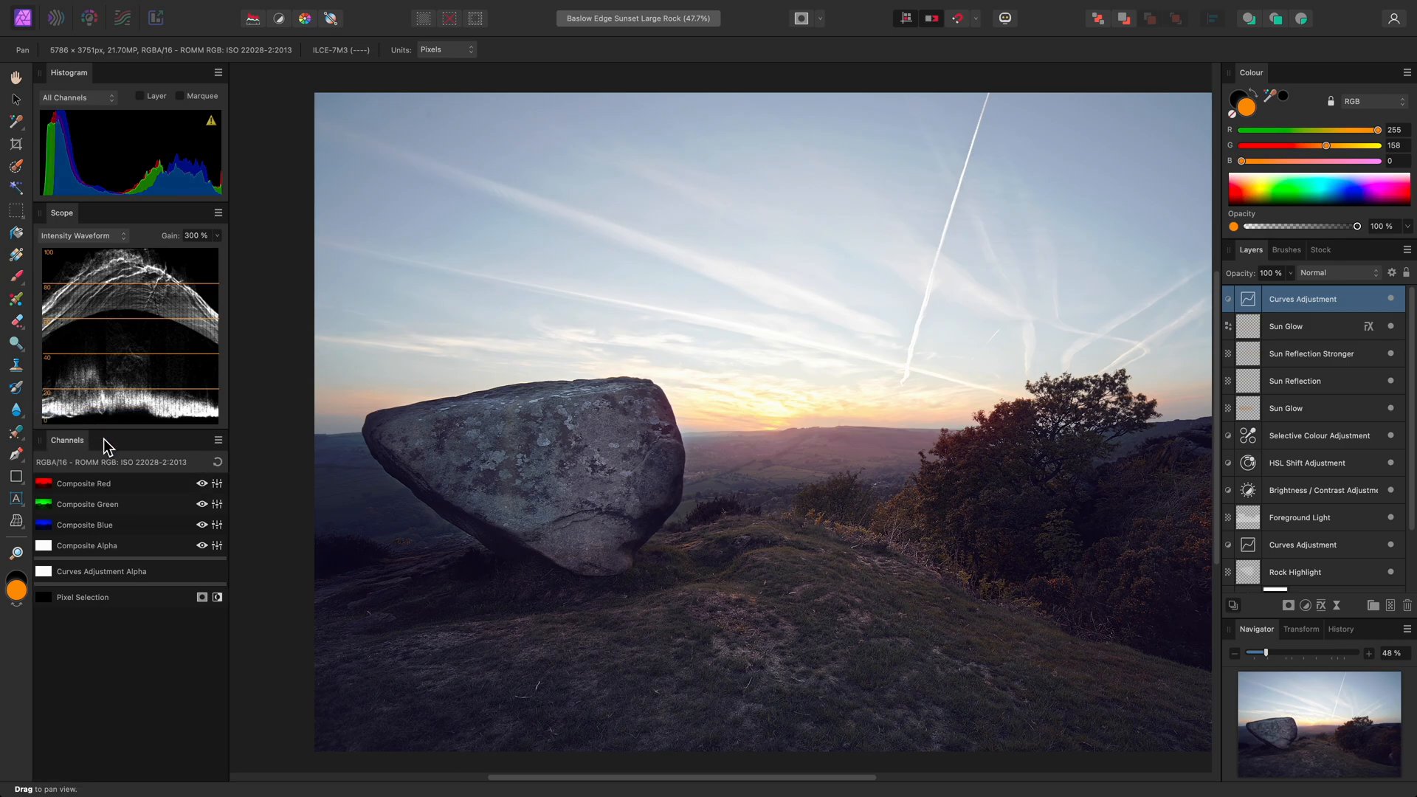
mouse_move(320, 311)
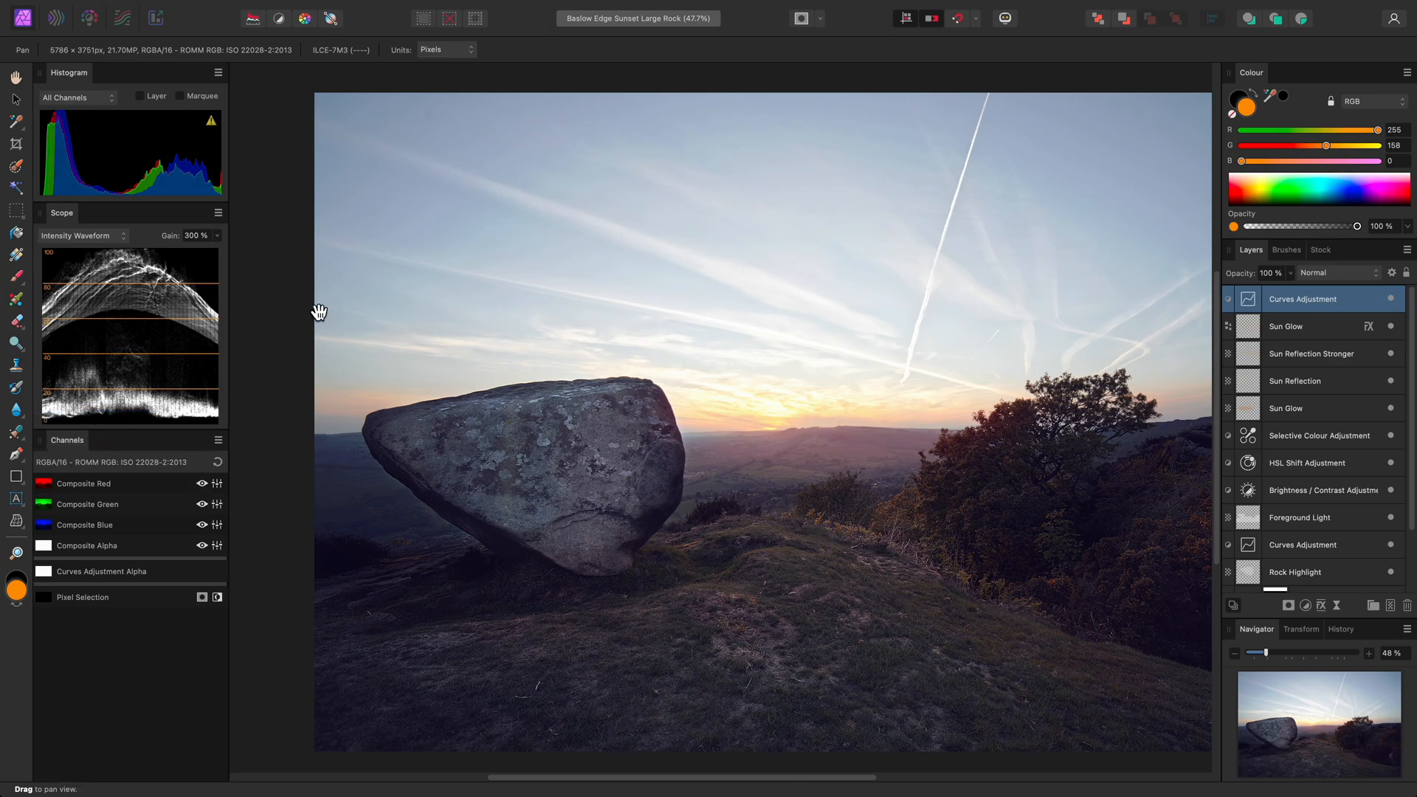
Add the Snapshots panel and dock it on its own below Channels.
click(543, 8)
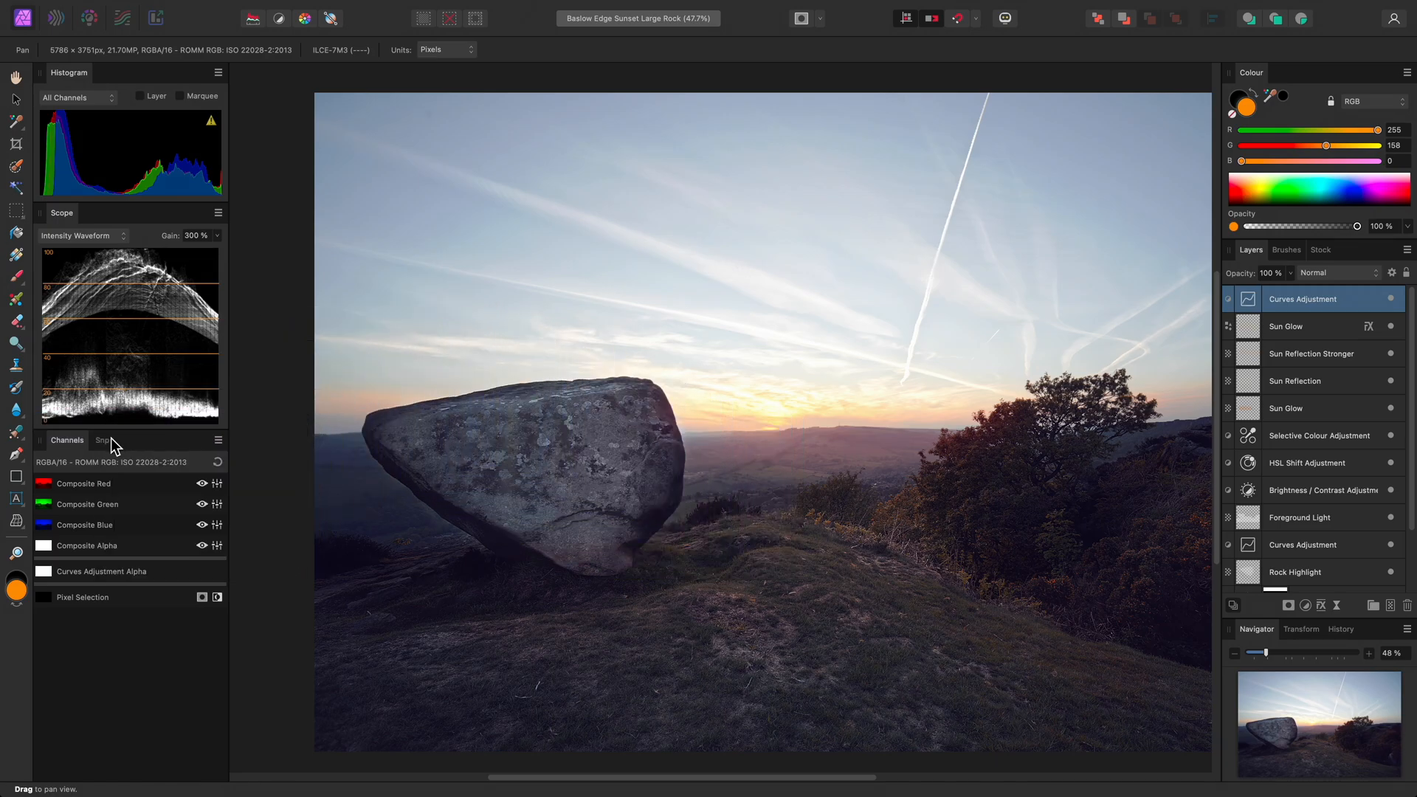
click(112, 440)
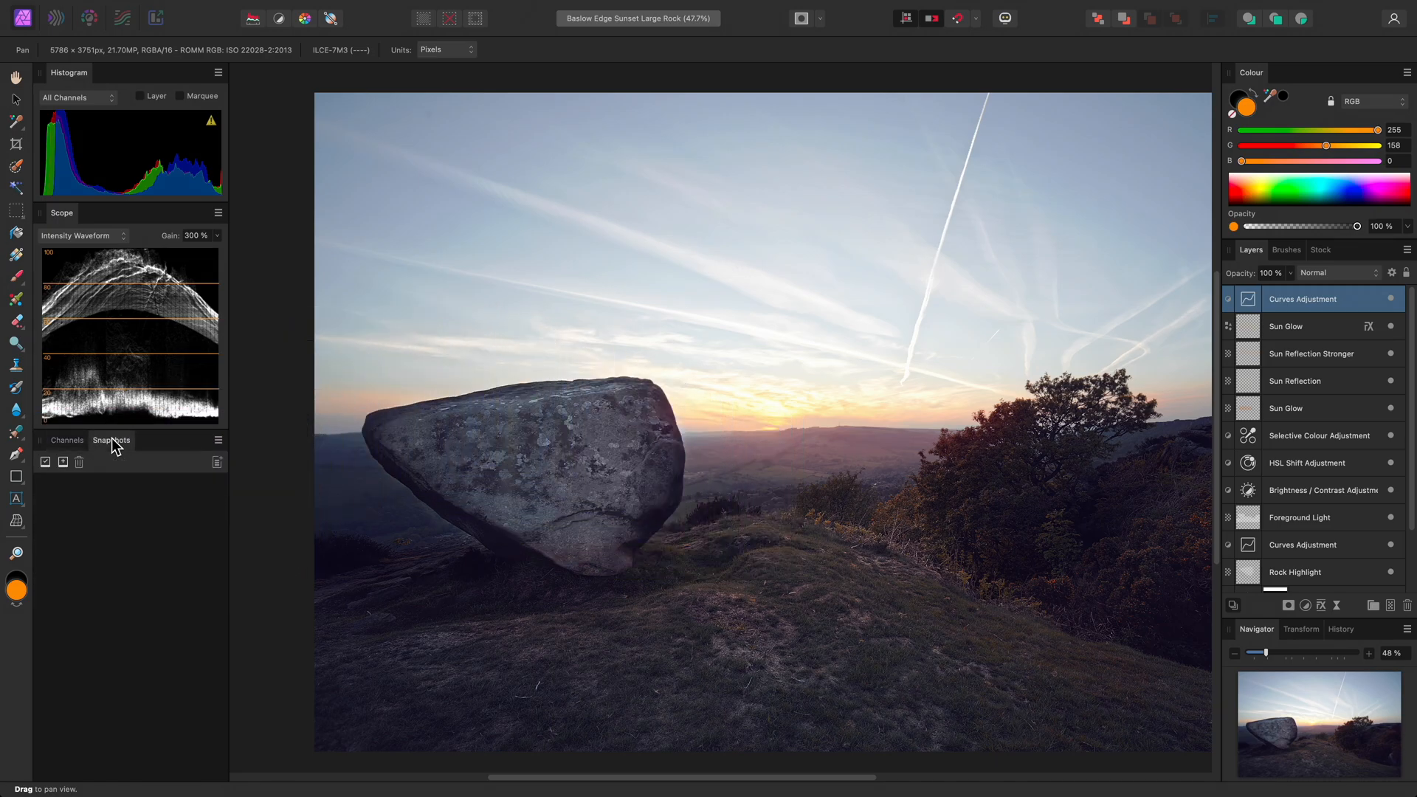
click(112, 440)
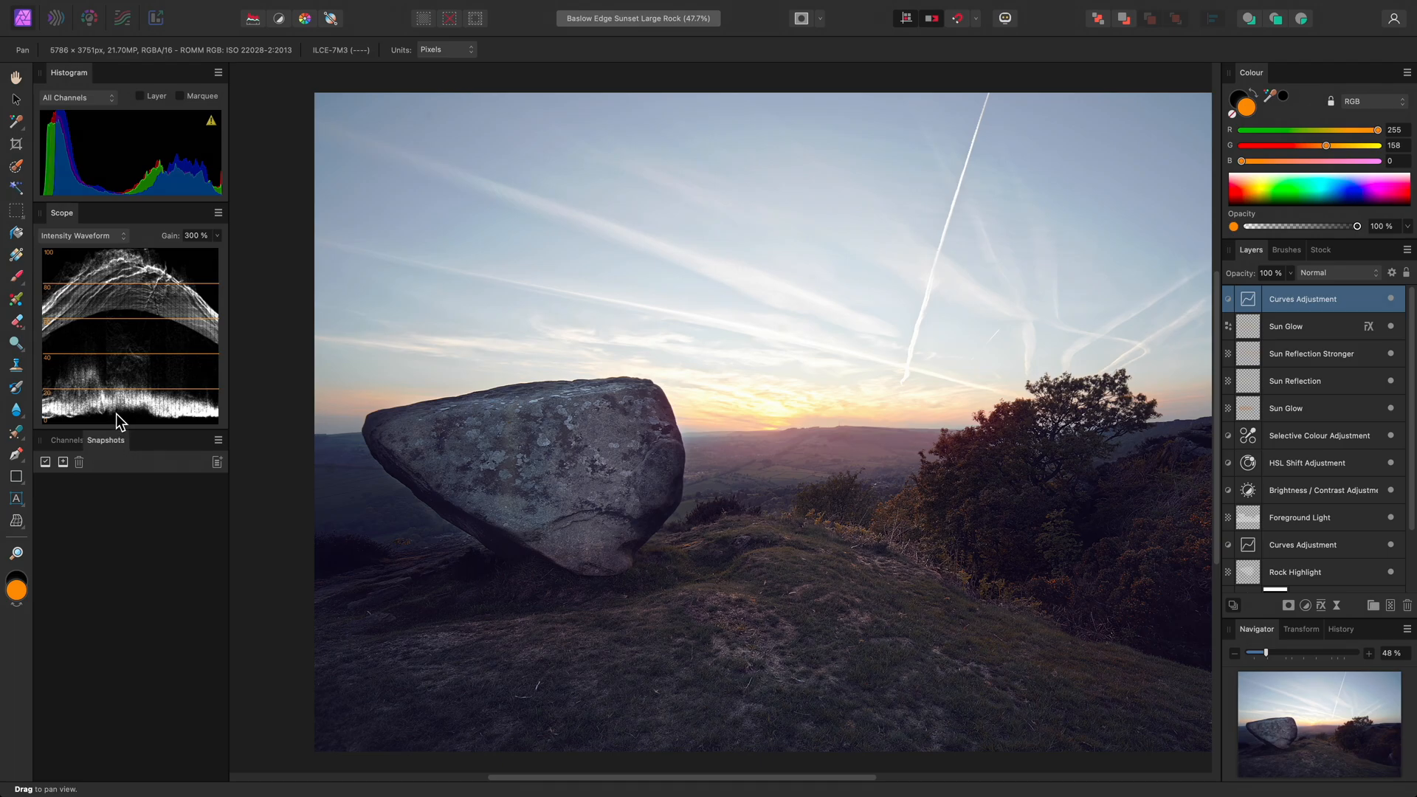
click(65, 440)
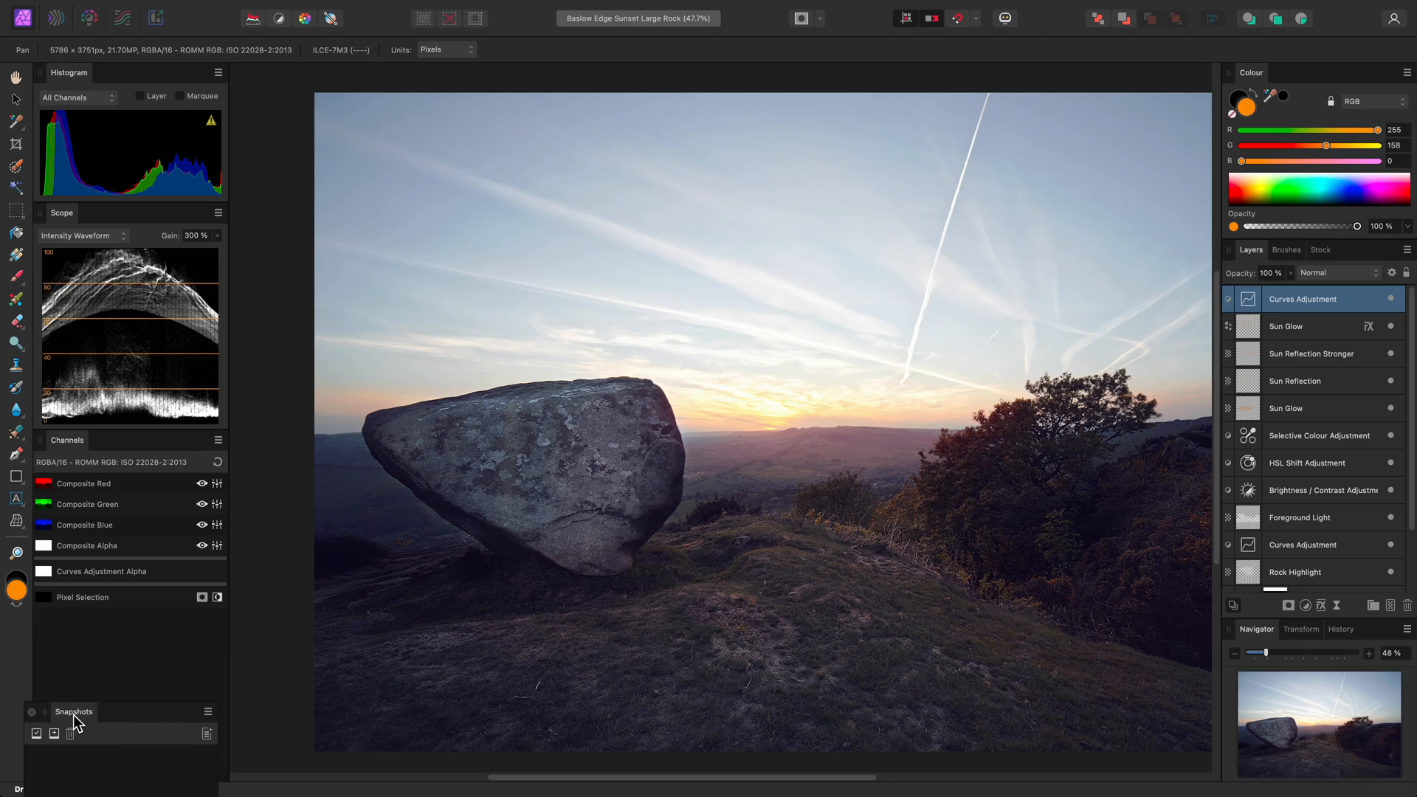
click(53, 734)
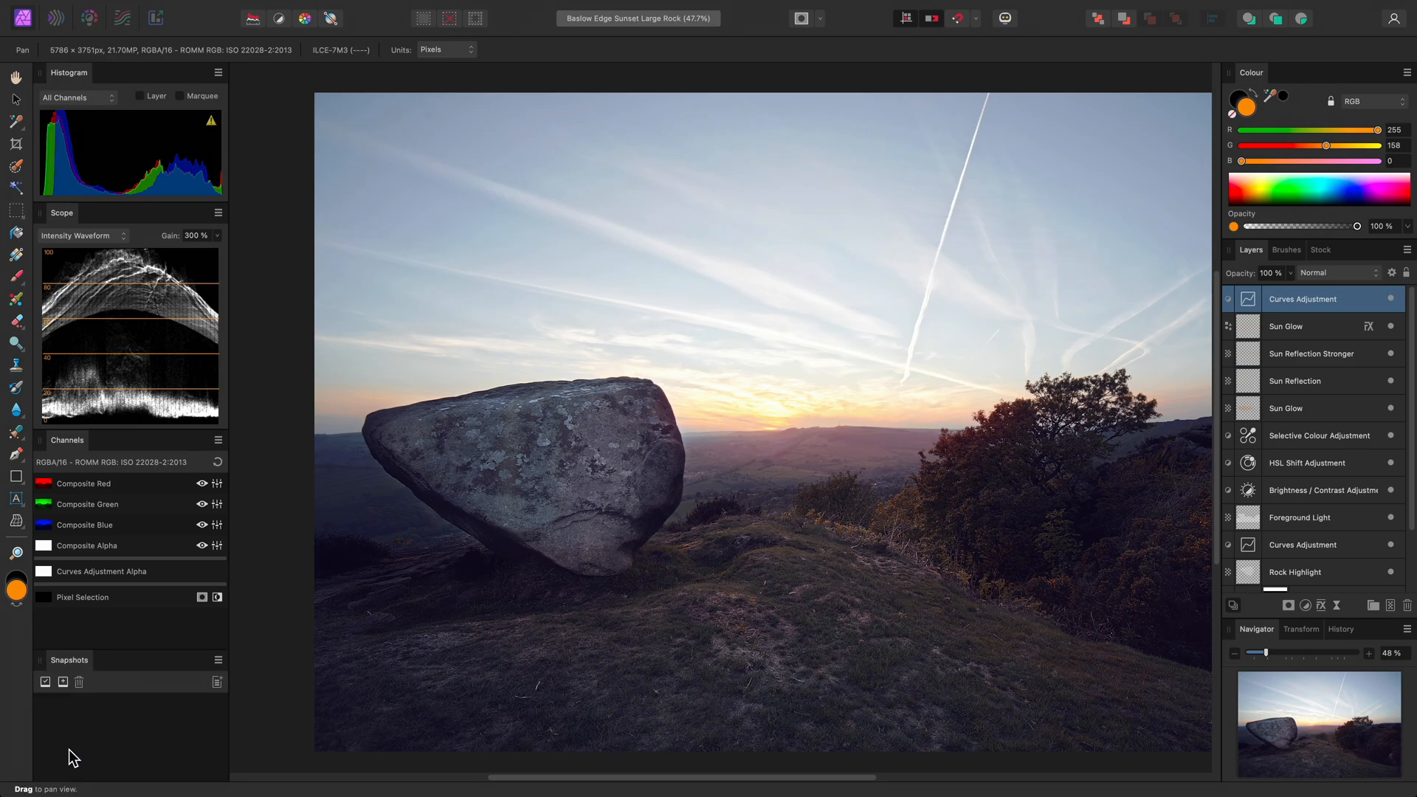
mouse_move(138, 649)
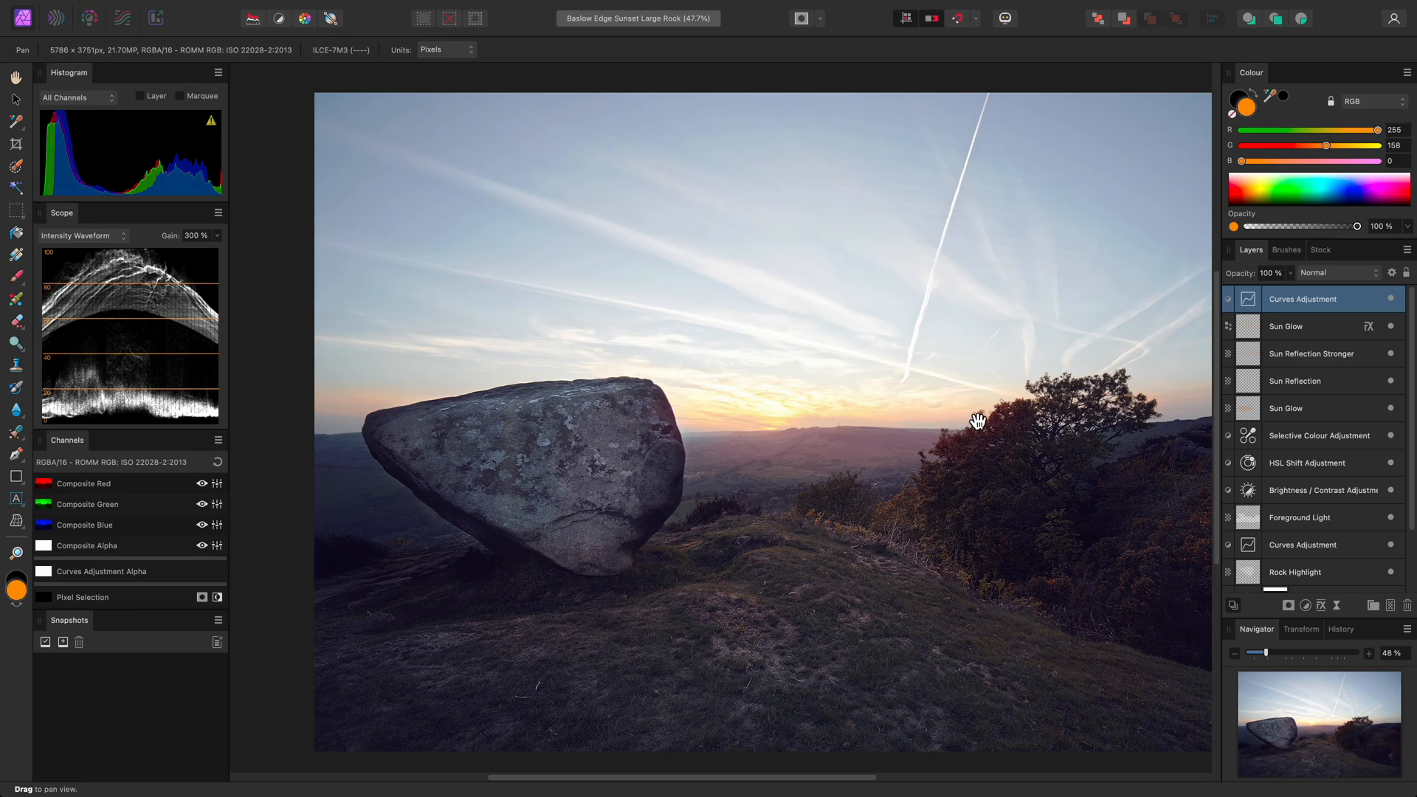
mouse_move(1019, 418)
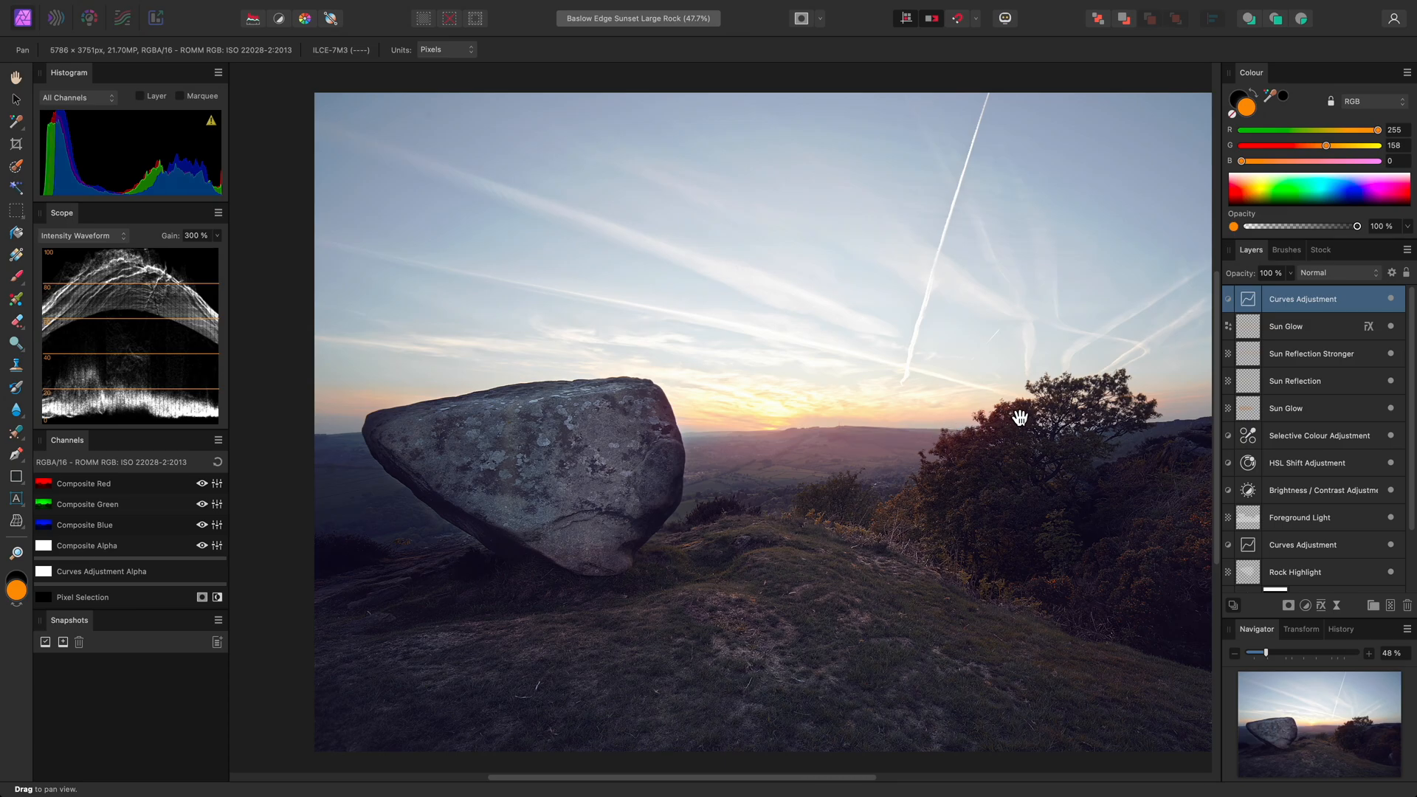
mouse_move(1324, 262)
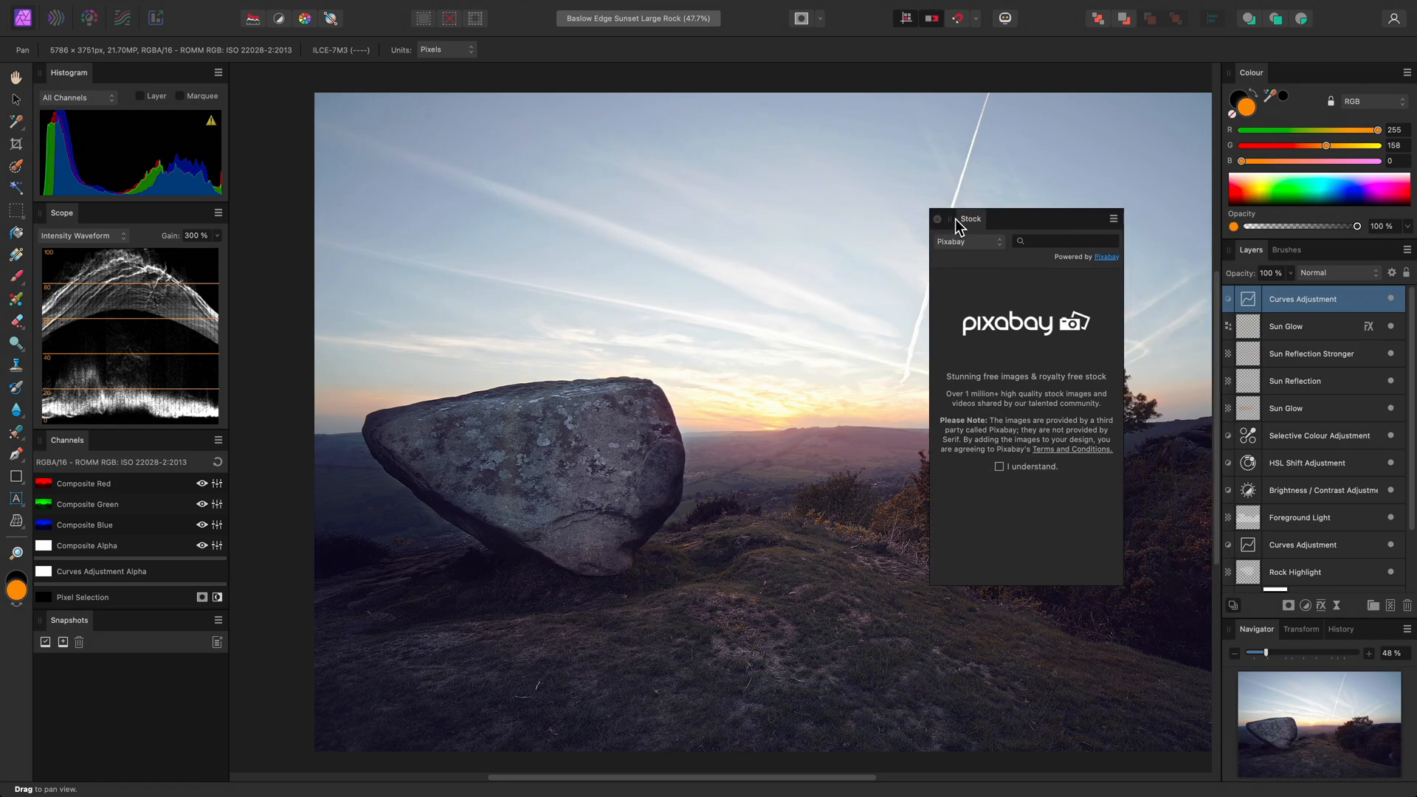
Close the floating Stock and Brushes panels, leaving Layers alone in its group.
click(937, 219)
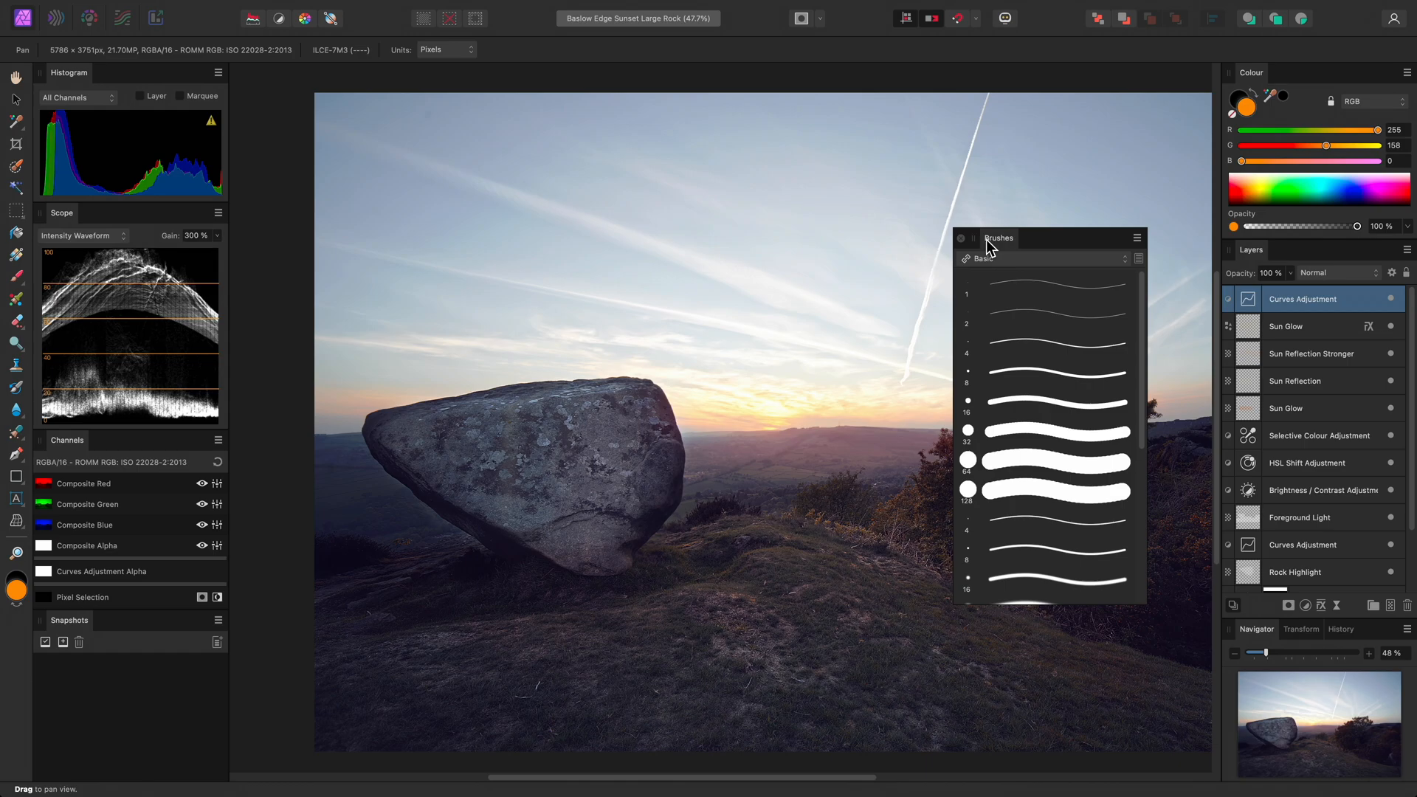
click(959, 238)
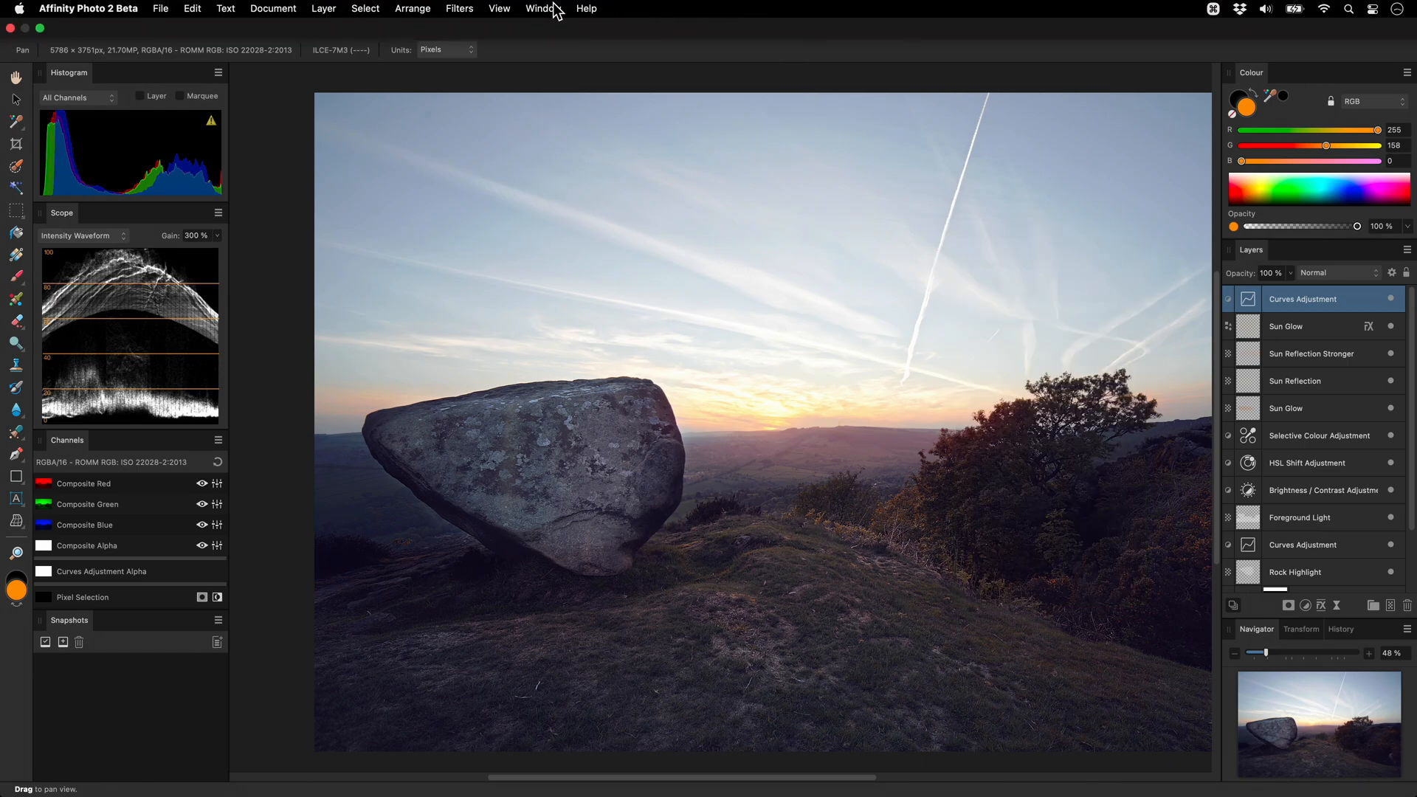
Save the current panel layout as a studio preset named 'Colour Grading'.
click(544, 8)
text(C)
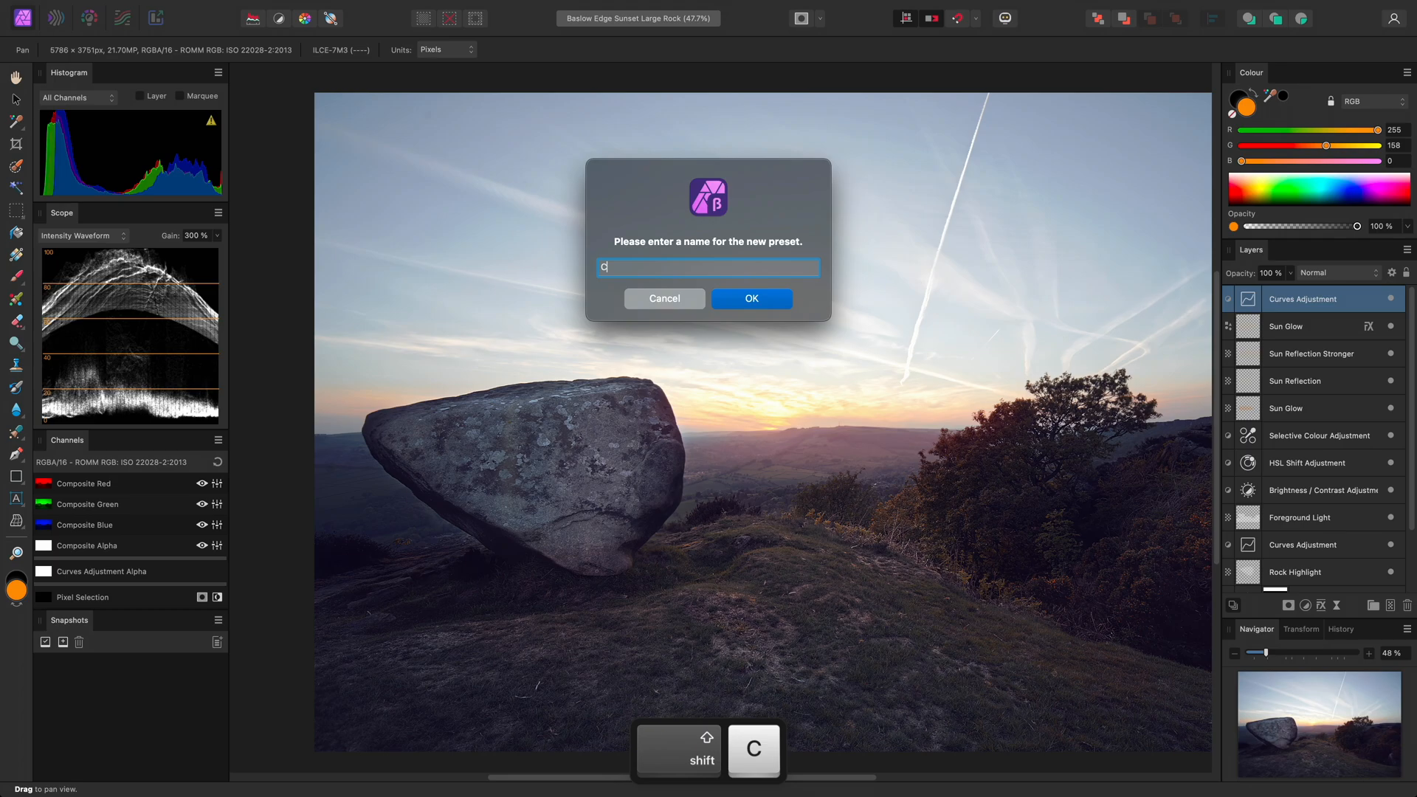
text(olour Gradi)
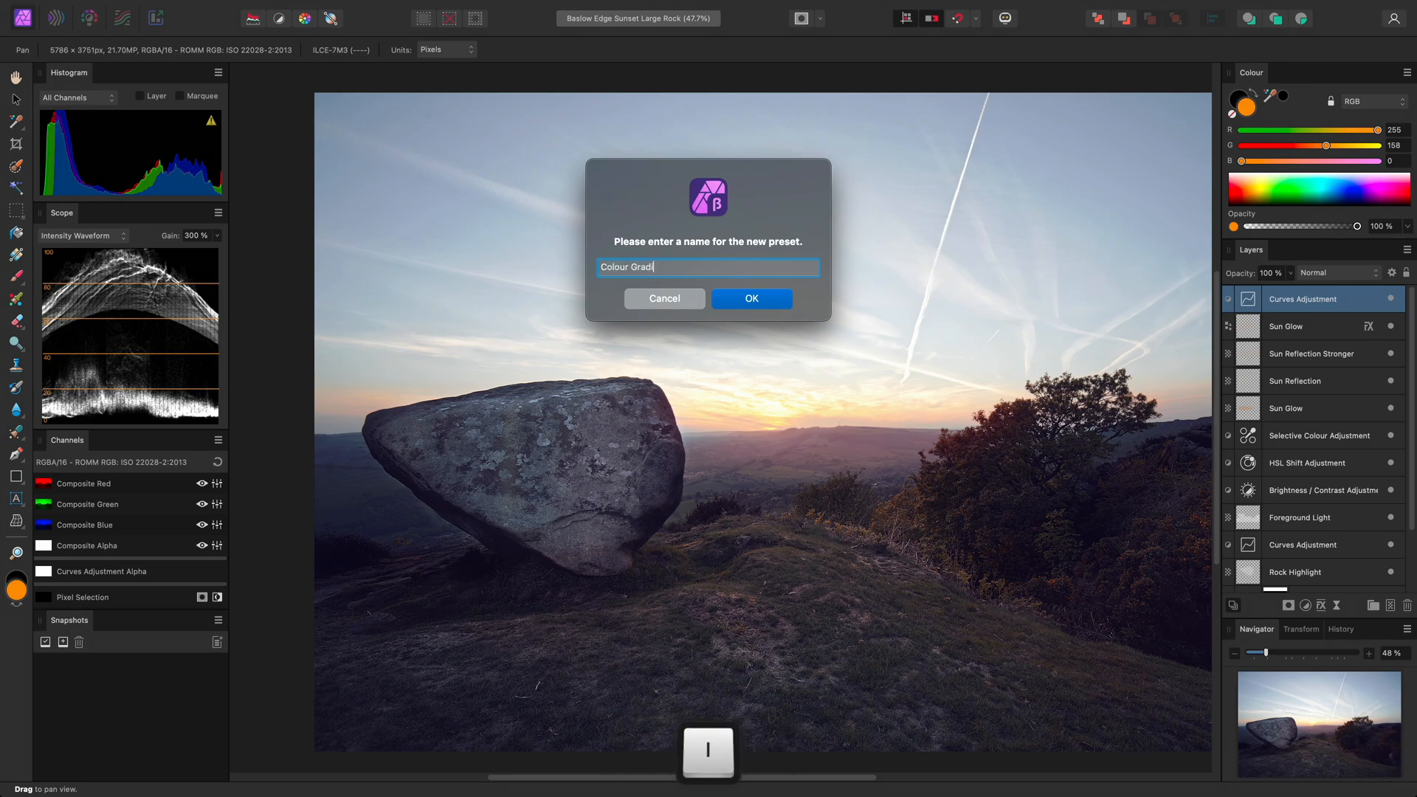
key(Return)
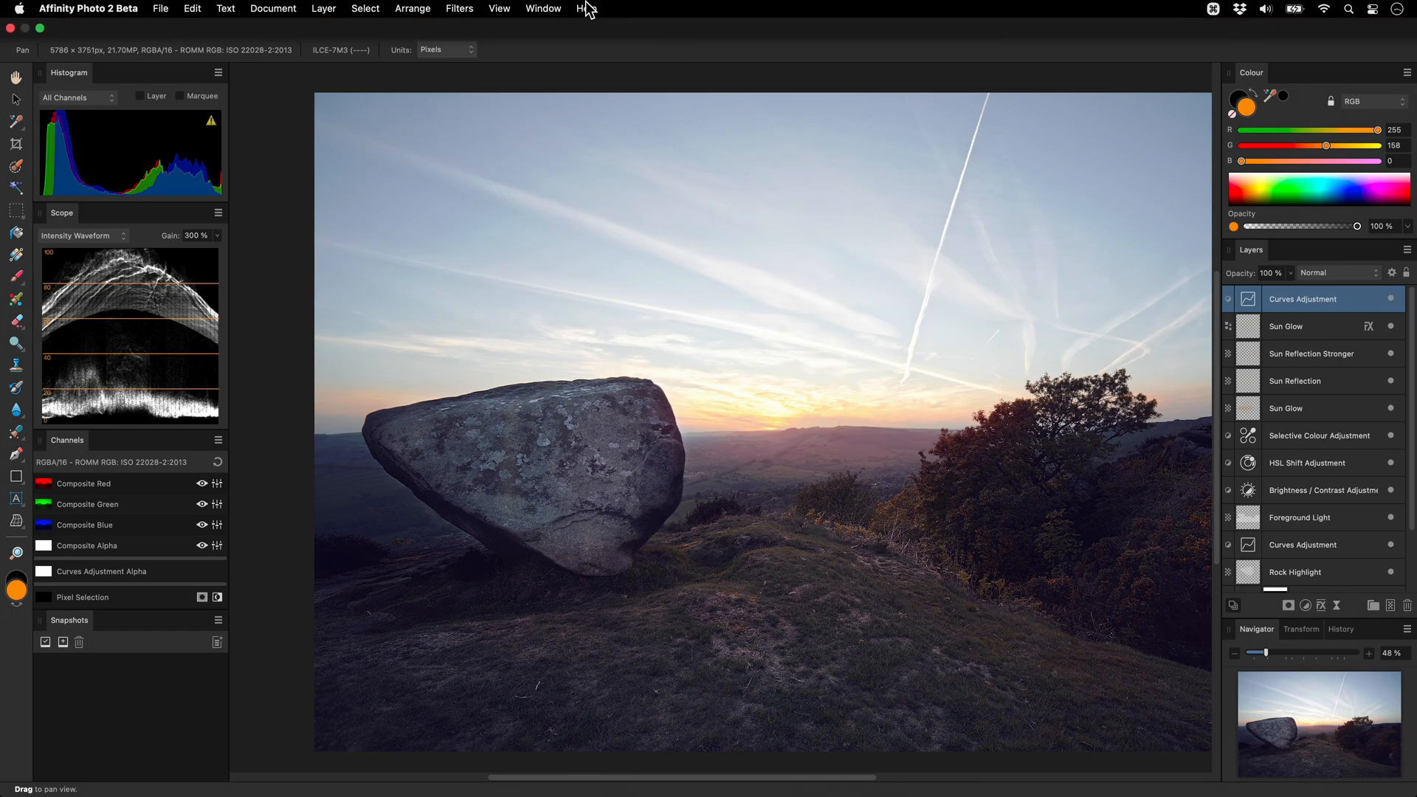
click(544, 8)
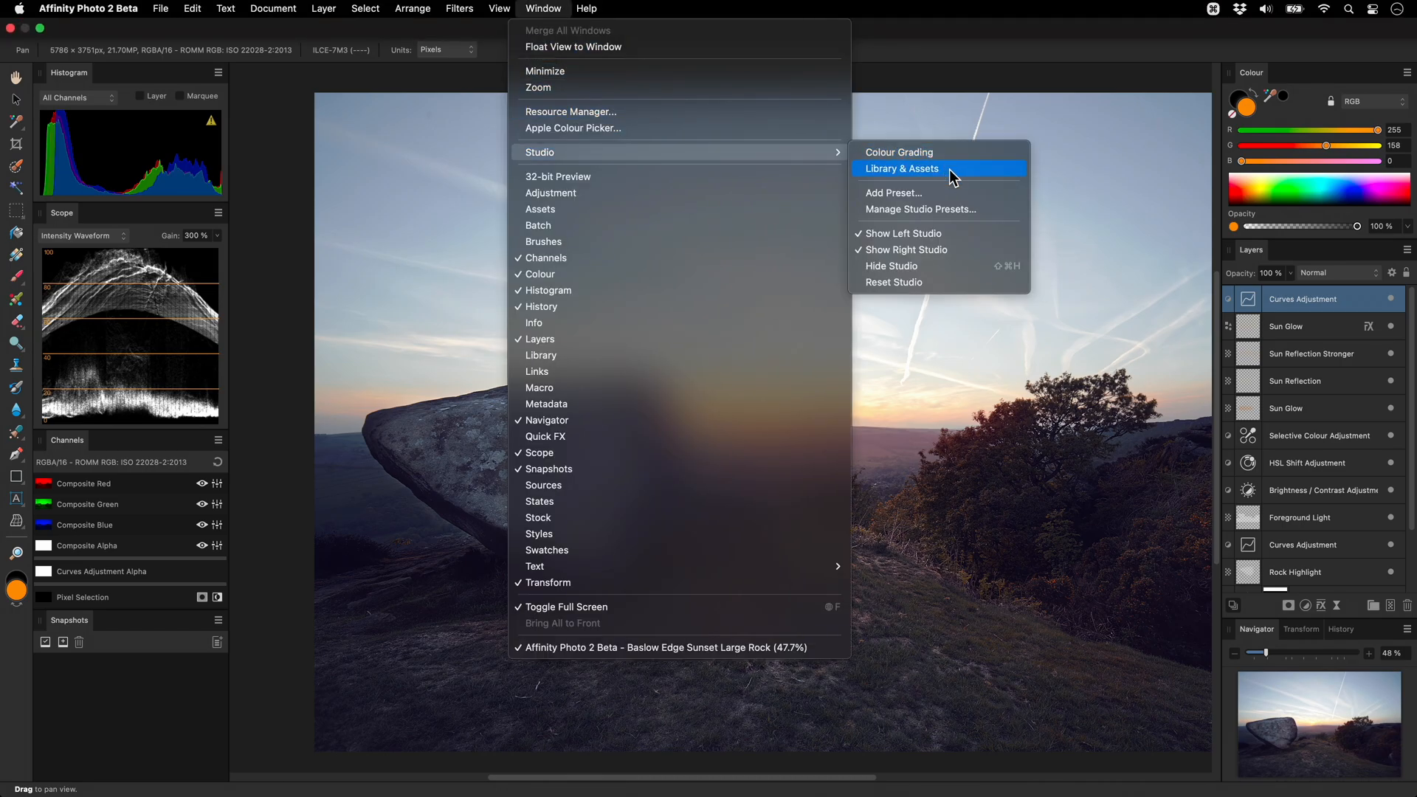
click(901, 169)
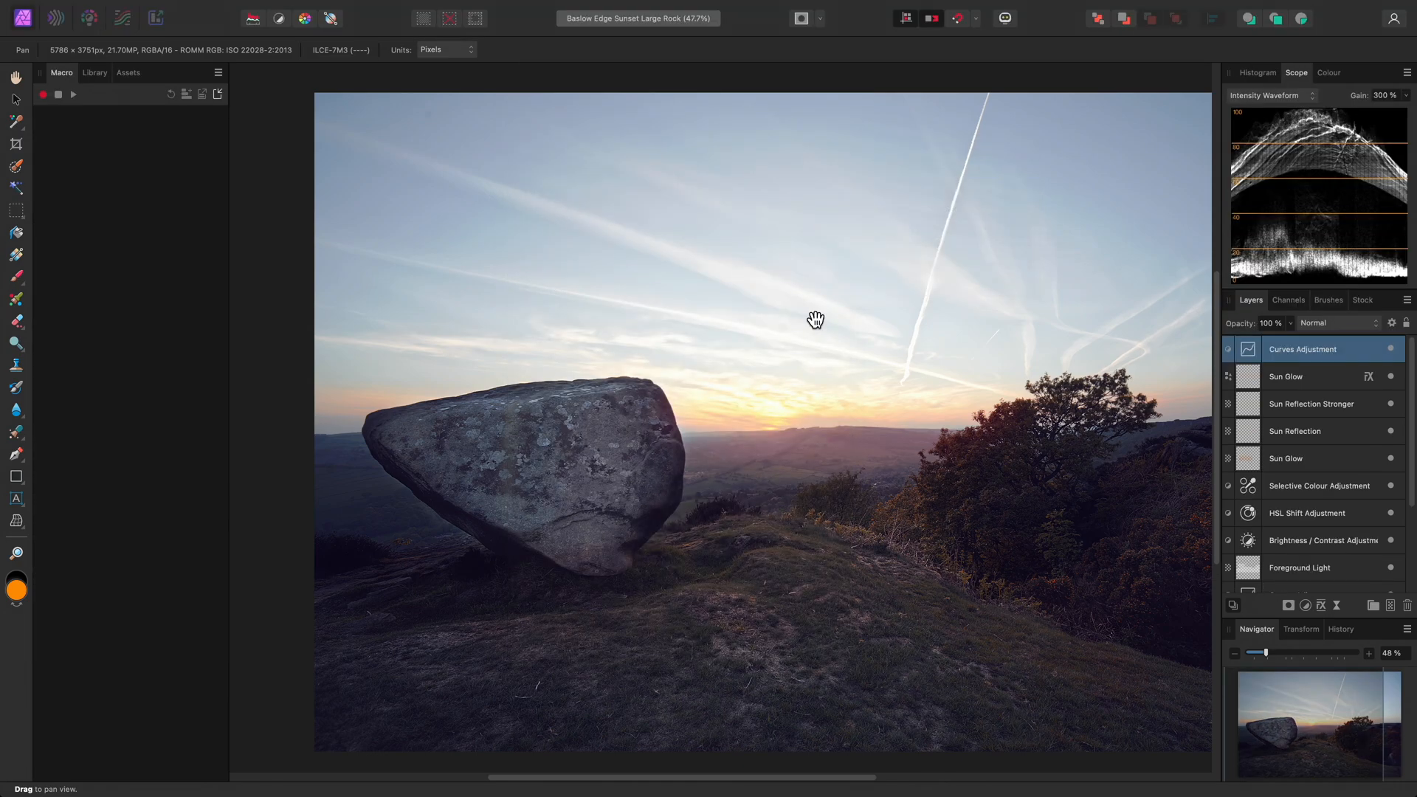
click(543, 8)
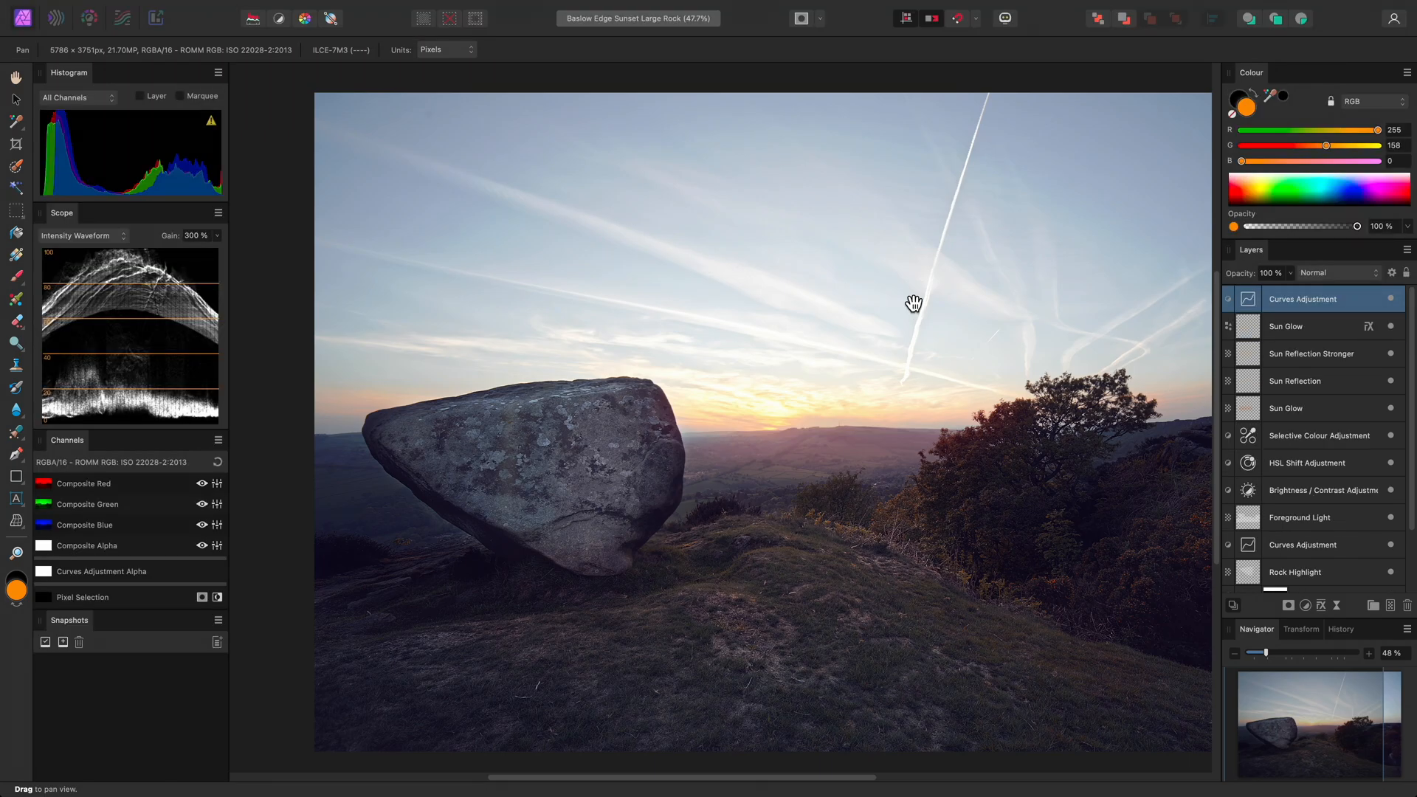
click(542, 8)
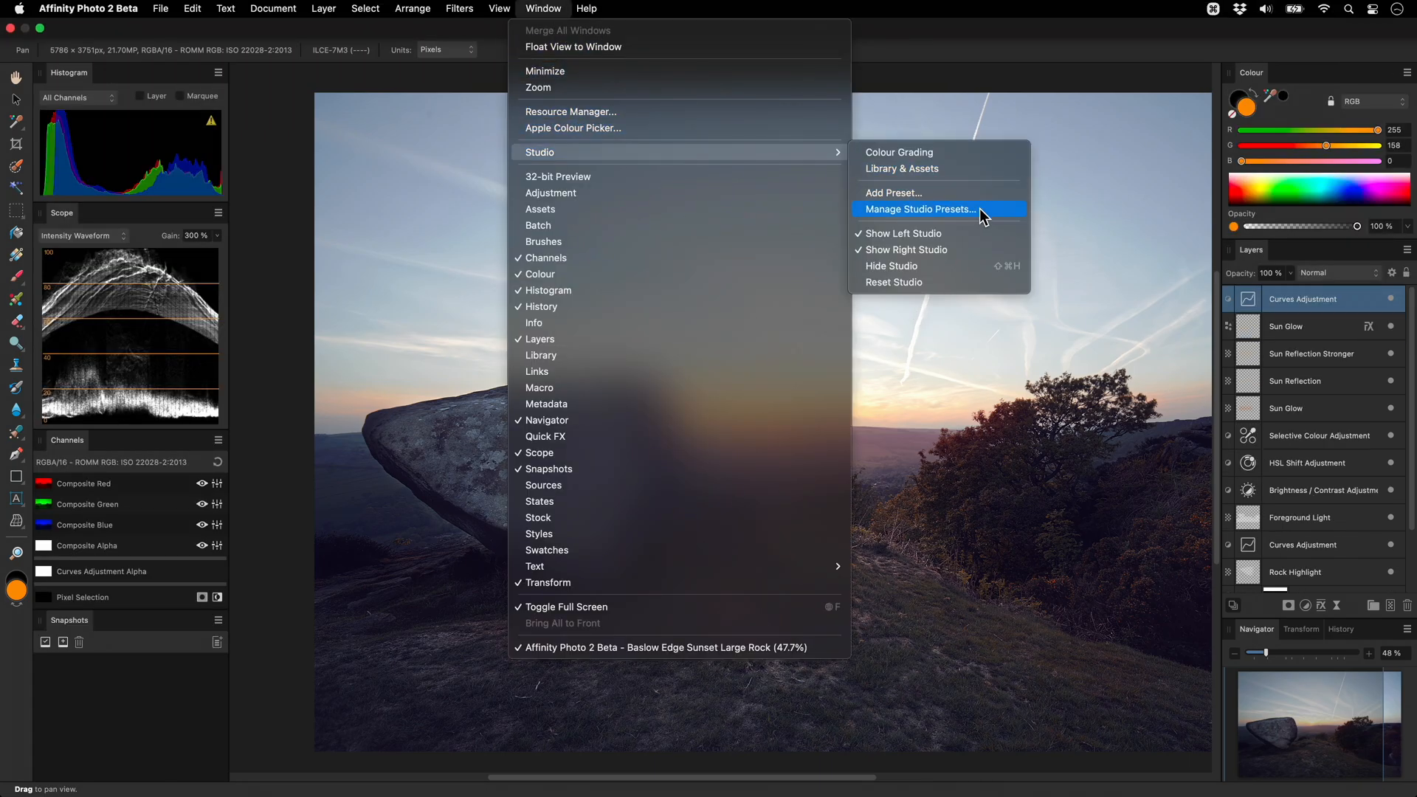
Open the Studio Presets Manager and select the Library & Assets and Colour Grading presets.
click(912, 314)
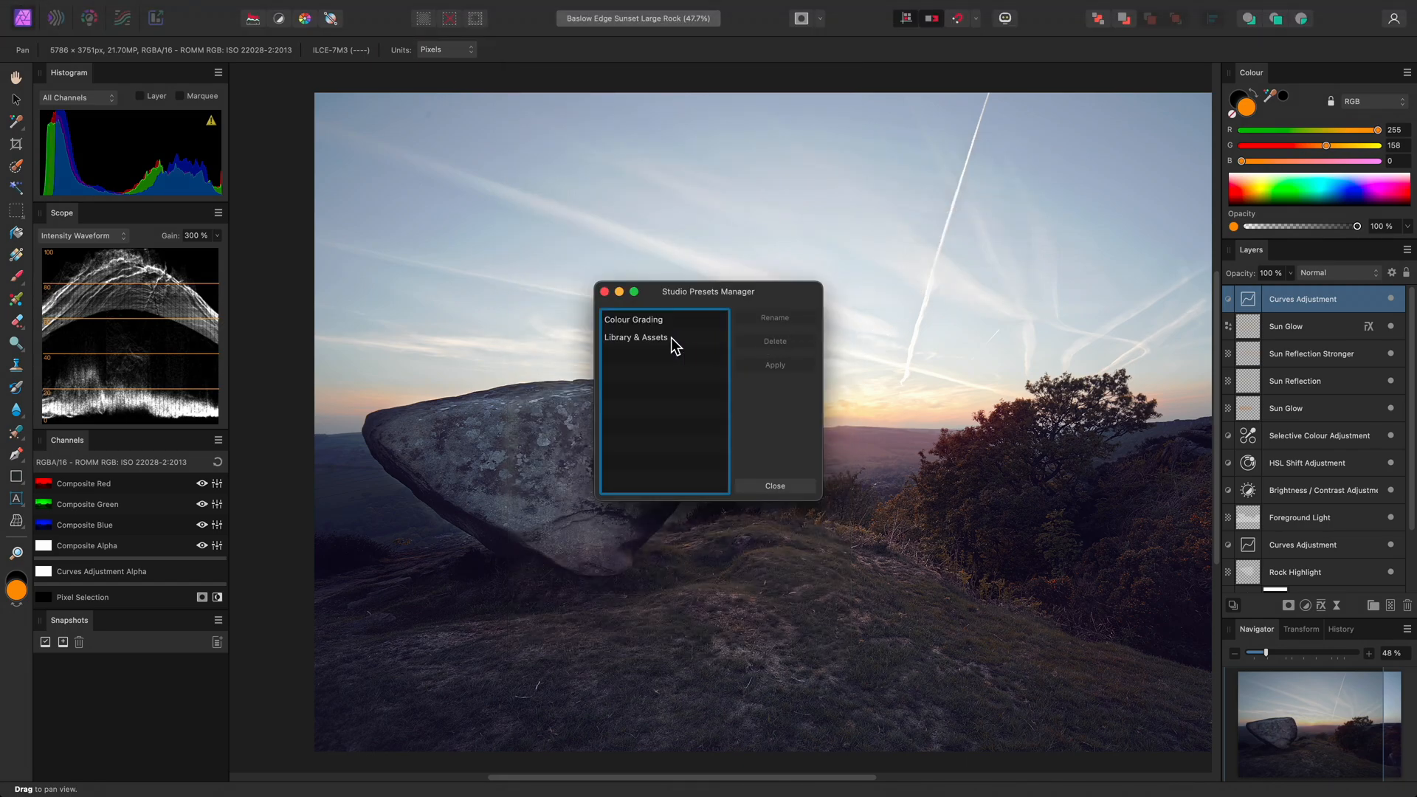
click(635, 338)
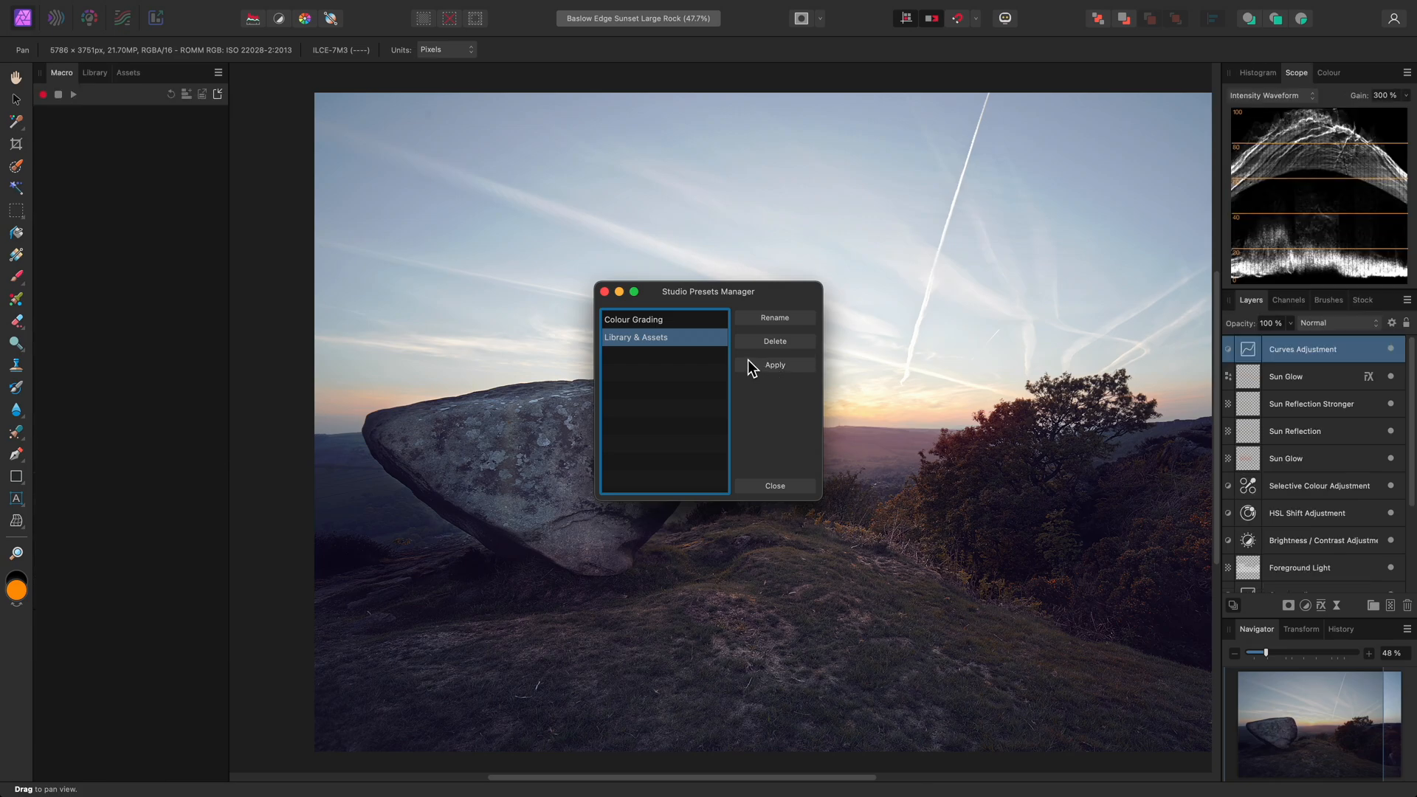
click(633, 319)
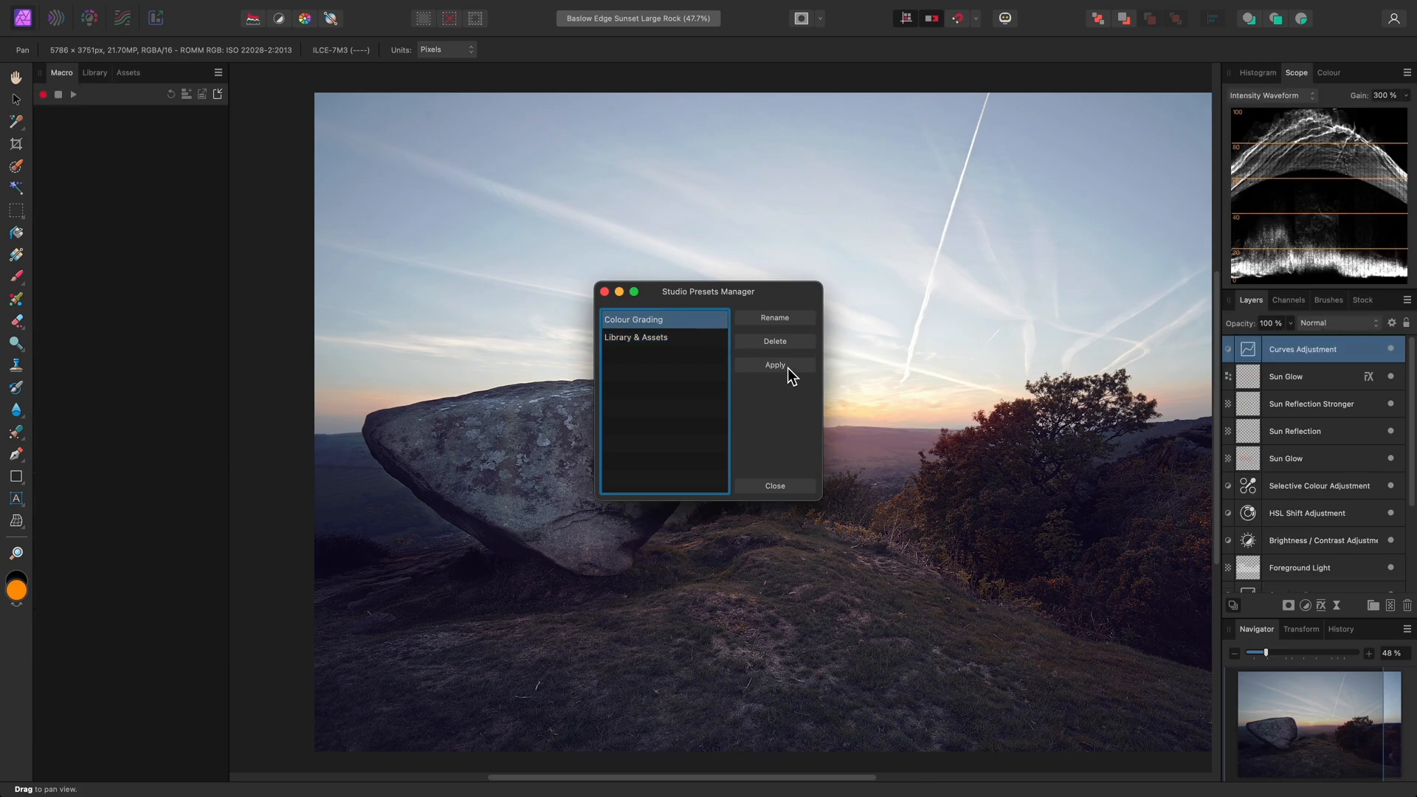